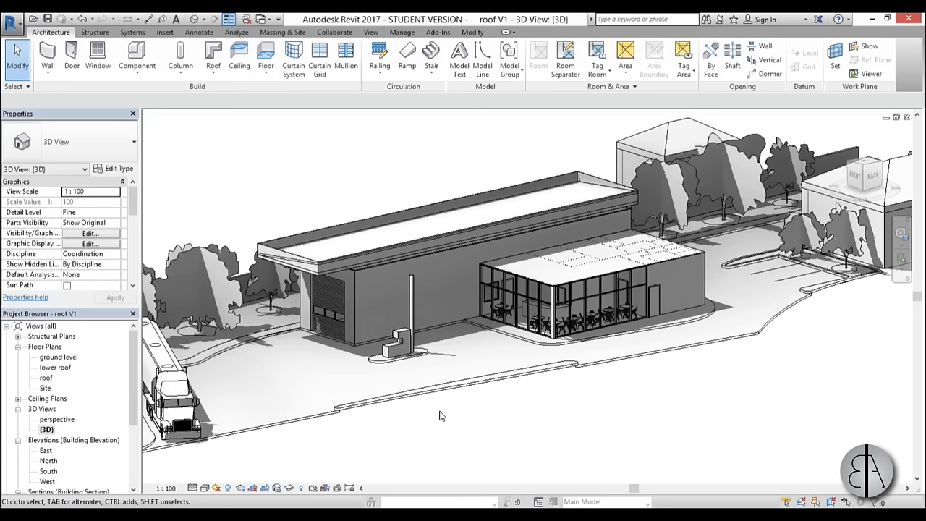
mouse_move(456, 420)
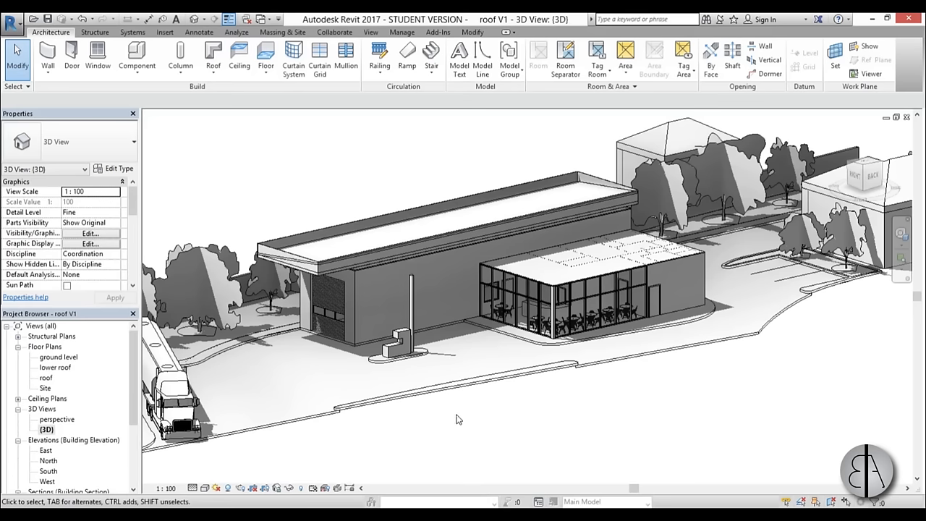
mouse_move(466, 420)
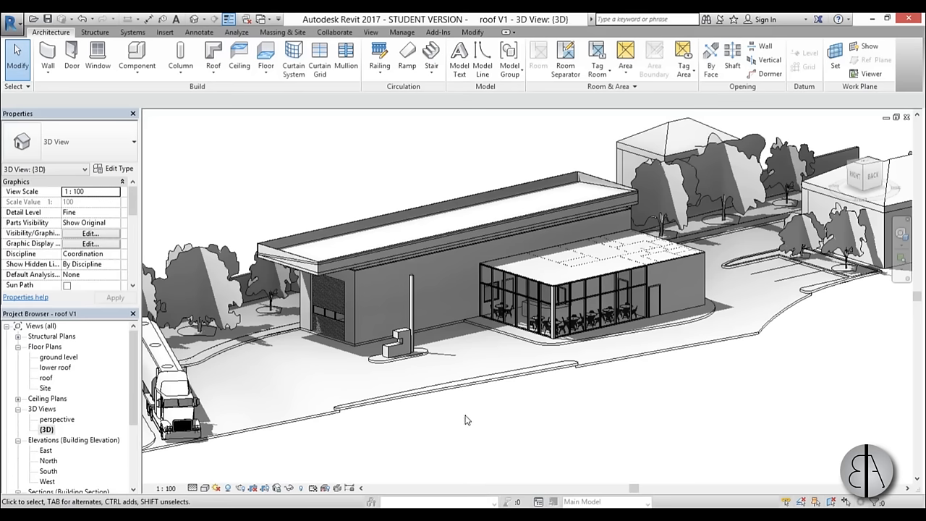
mouse_move(483, 407)
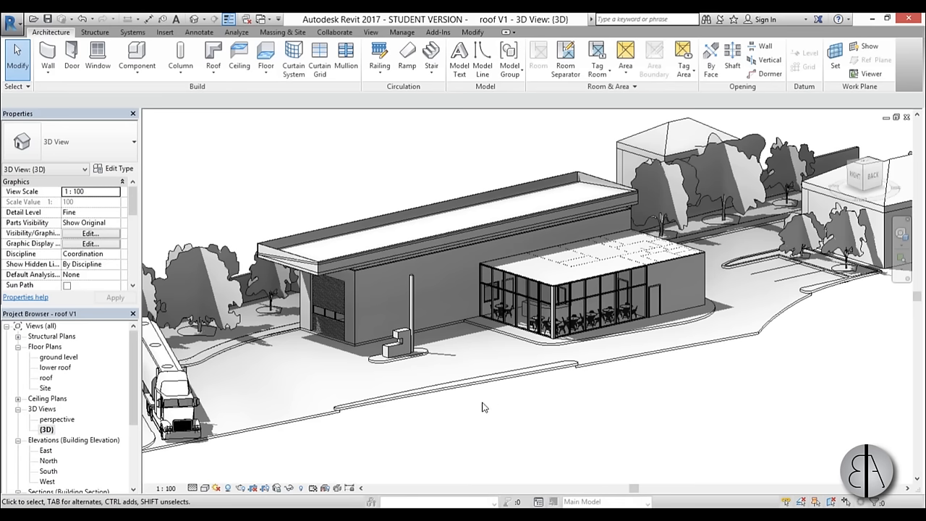
mouse_move(495, 404)
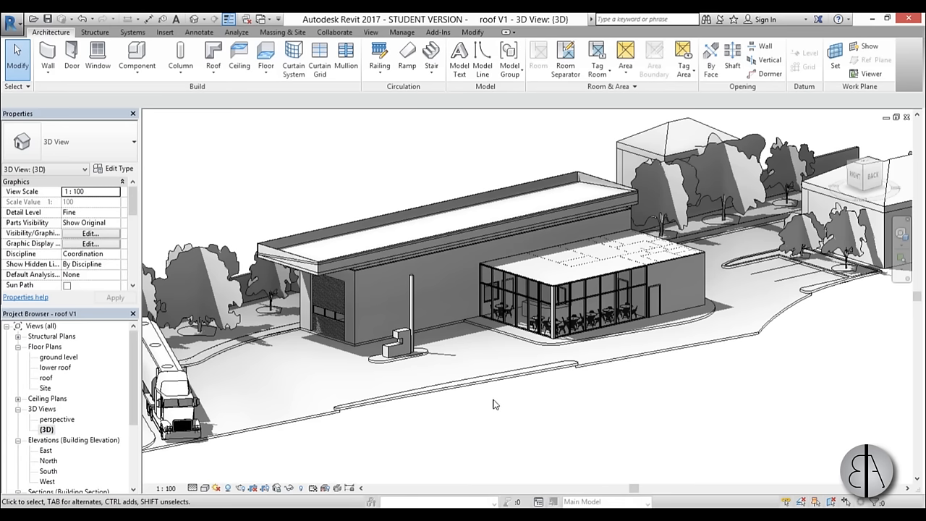
mouse_move(456, 373)
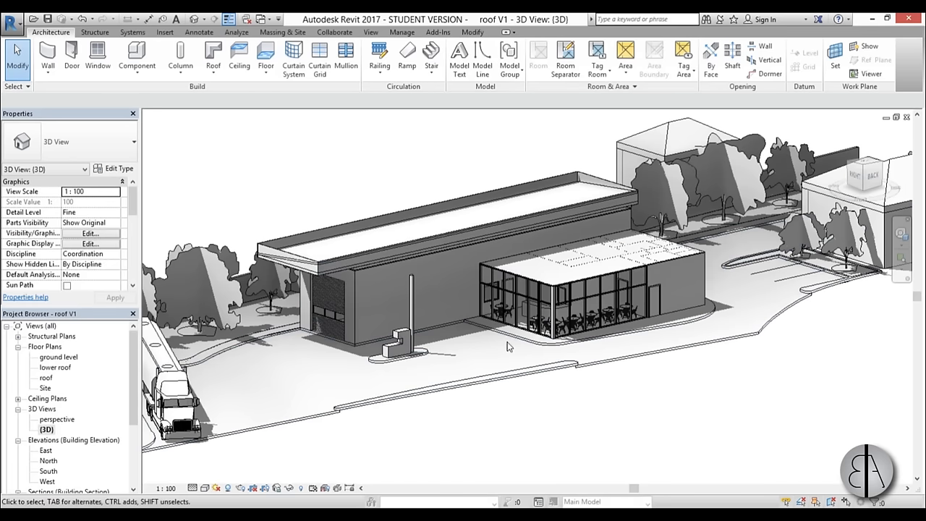
- Create an in-place mass named 'roof' from the Massing & Site tab
left_click(543, 329)
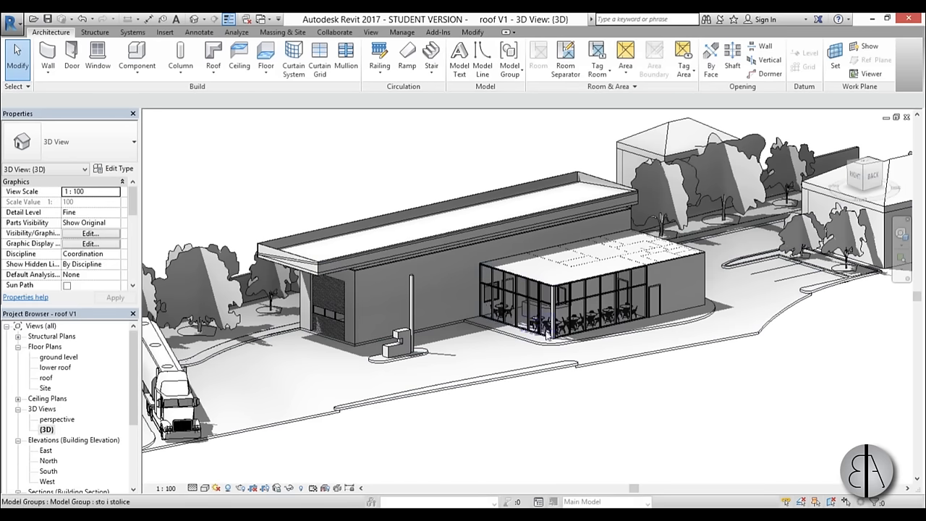
left_click(398, 340)
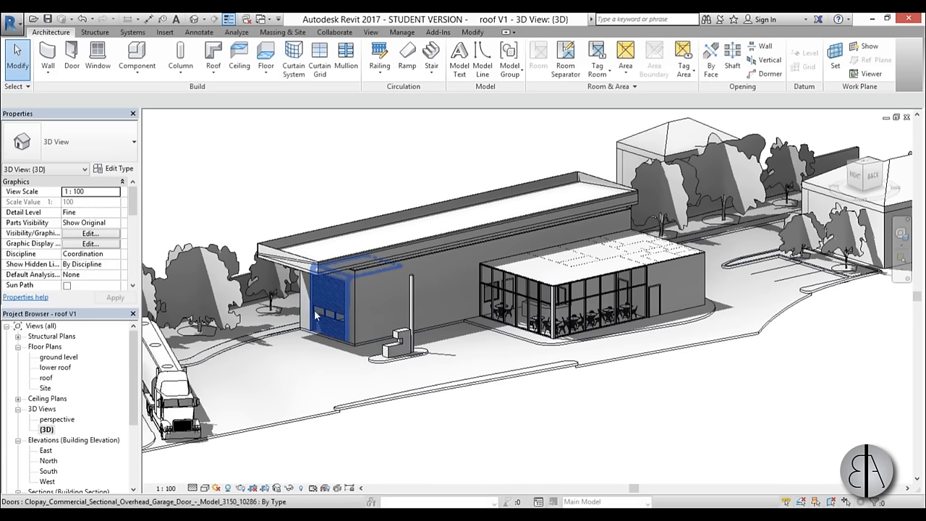
left_click(361, 312)
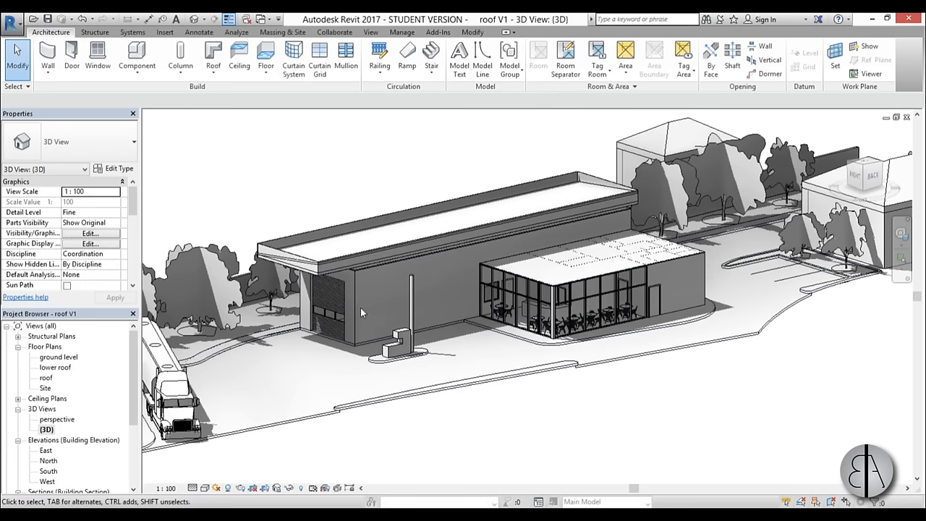
left_click(329, 303)
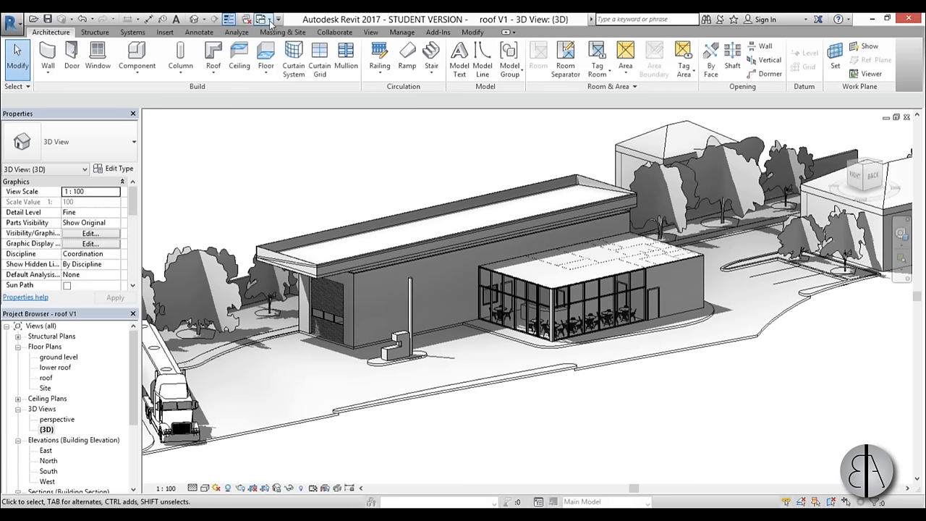
left_click(281, 32)
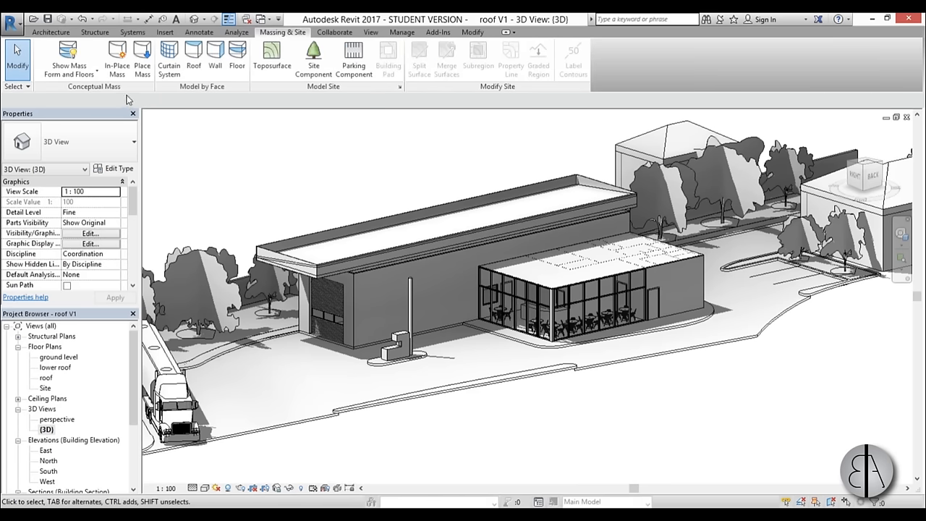
left_click(117, 58)
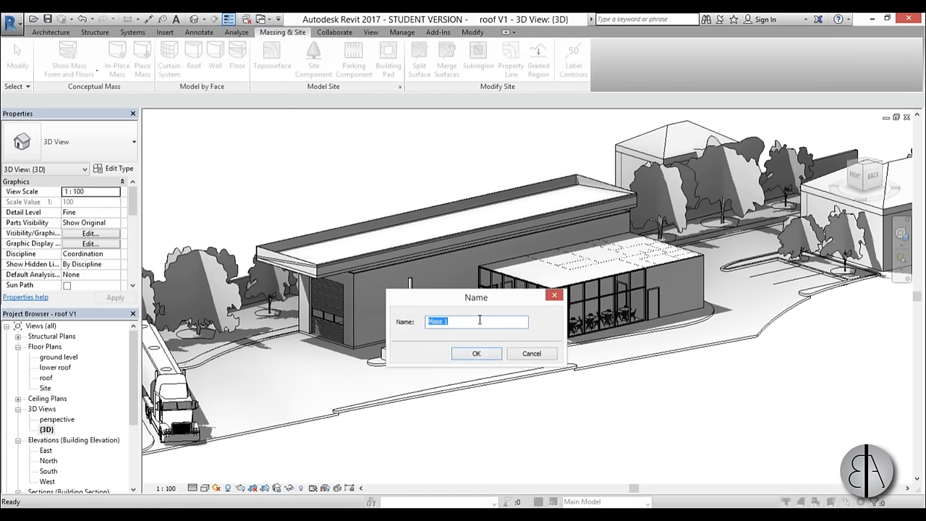
type("roof")
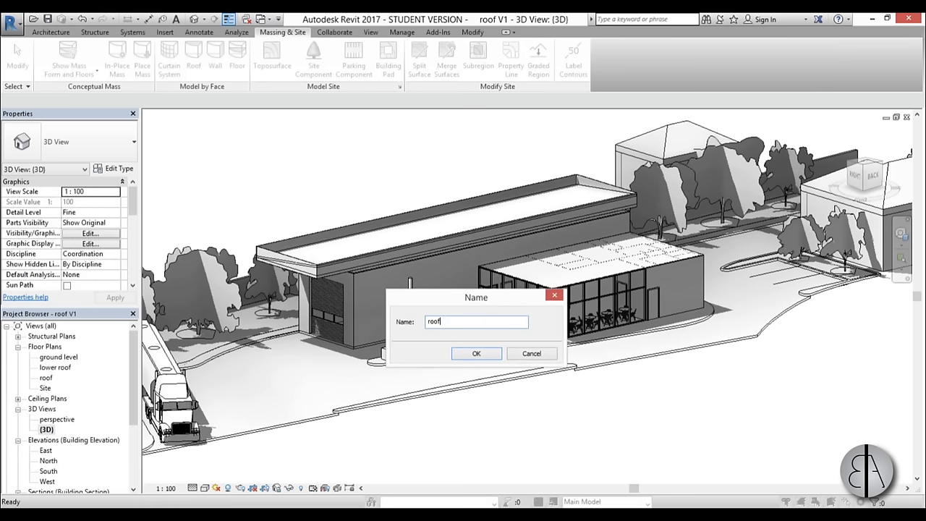
left_click(476, 354)
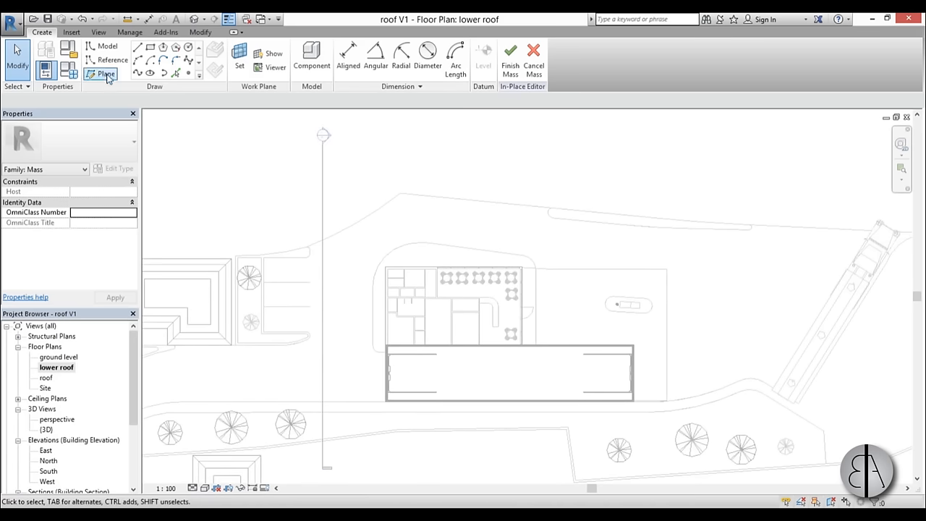
- Draw three vertical reference planes crossing the cafe in the lower roof plan
left_click(101, 74)
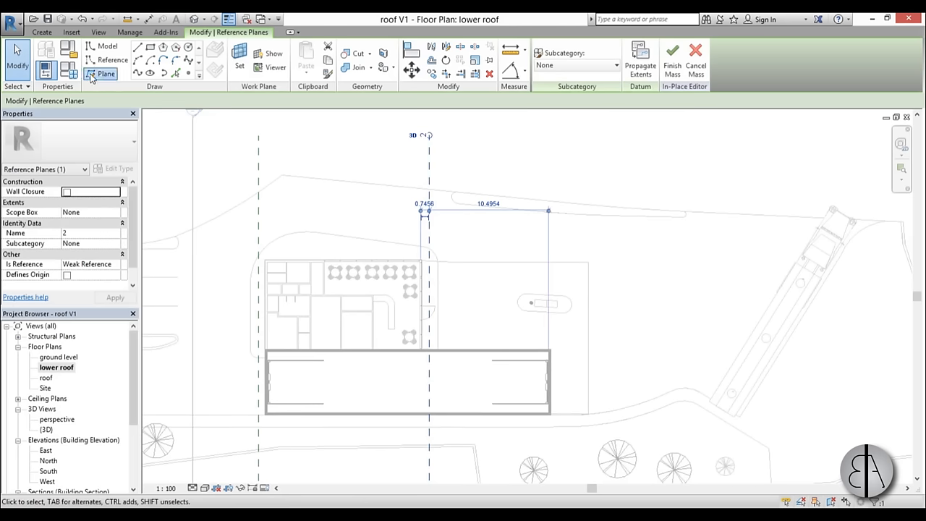
left_click(102, 73)
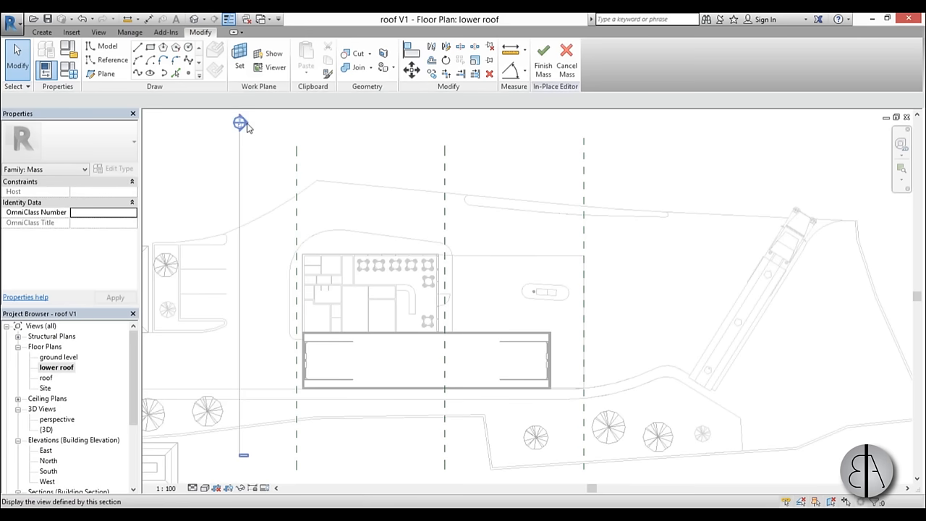
- Open Section 1 and set Reference Plane : 1 as the work plane
double_click(240, 122)
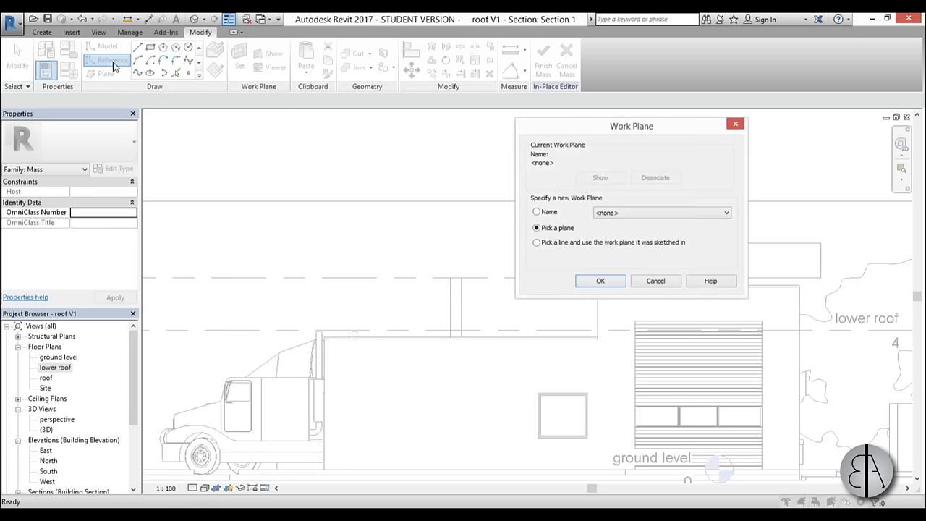
left_click_drag(631, 125, 535, 155)
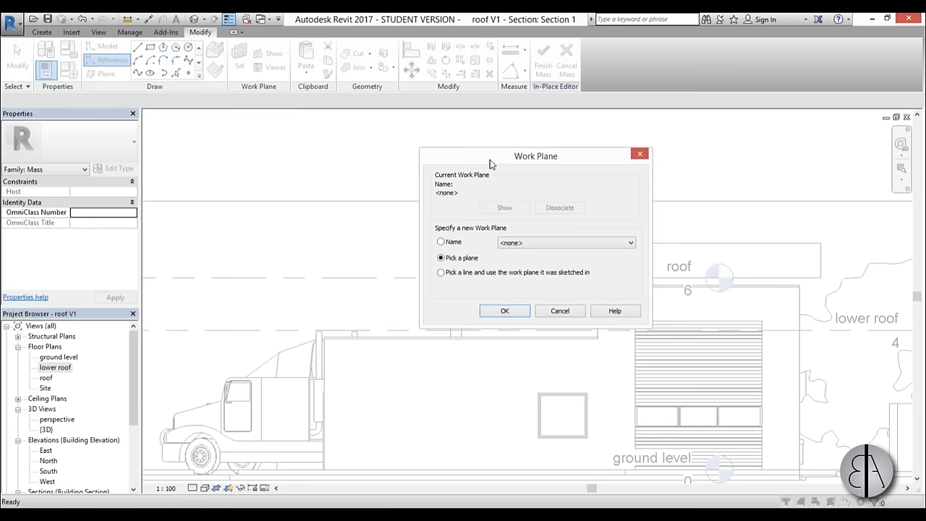
left_click(564, 242)
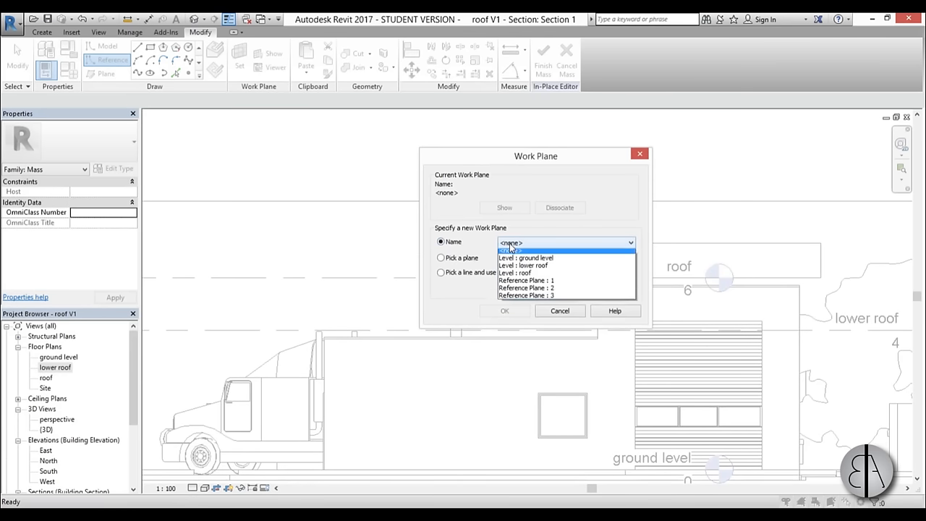
left_click(526, 280)
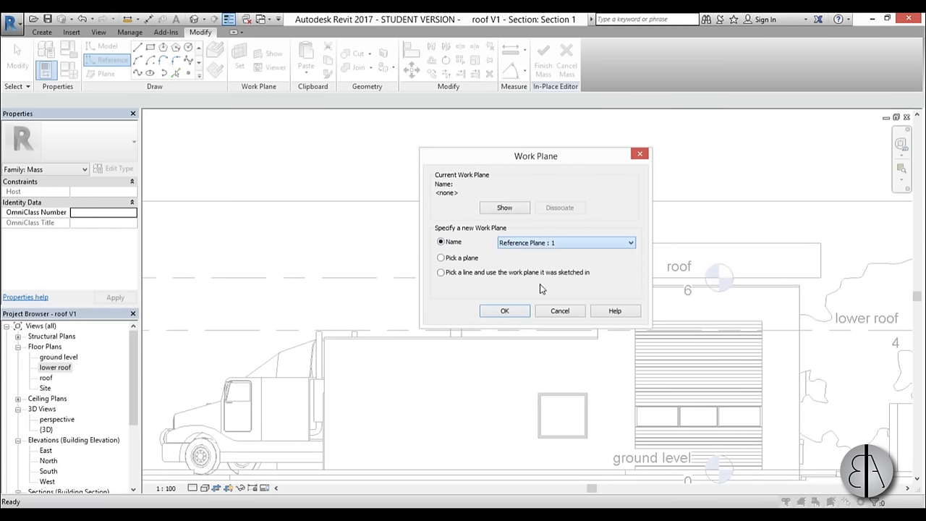
left_click(504, 310)
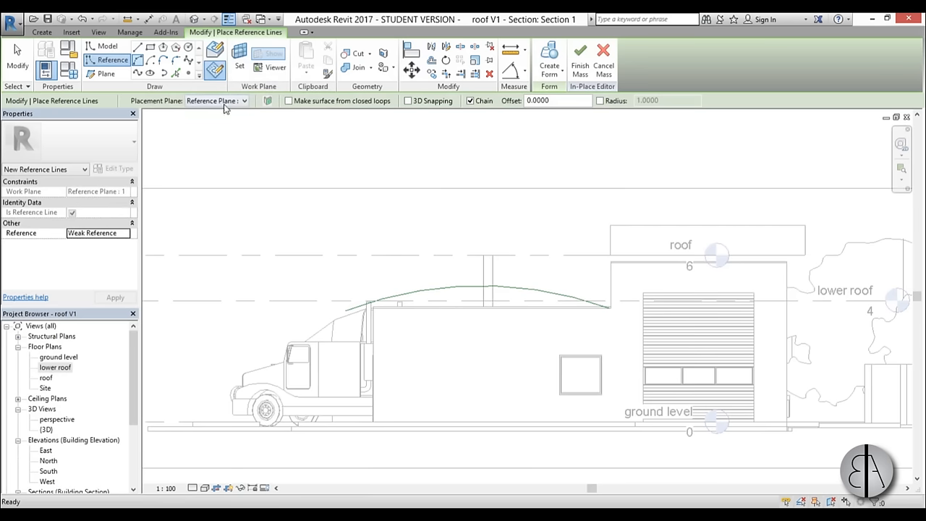
- Sketch arc reference lines on Reference Planes 2 and 3, then finish sketching
left_click(246, 101)
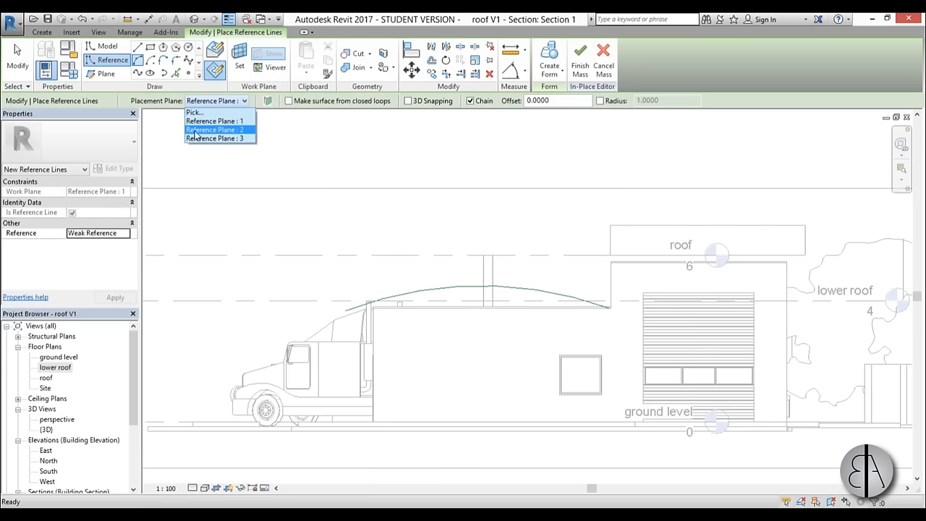
left_click(215, 129)
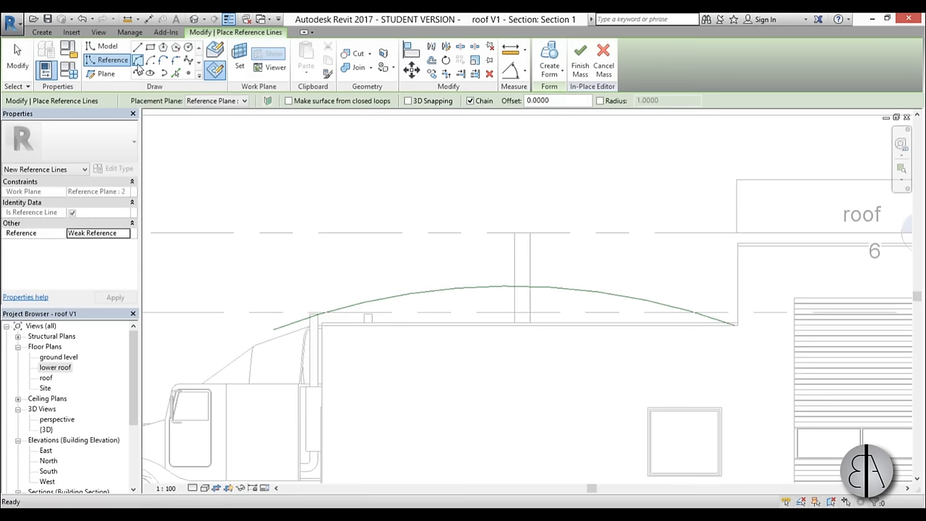
left_click(244, 100)
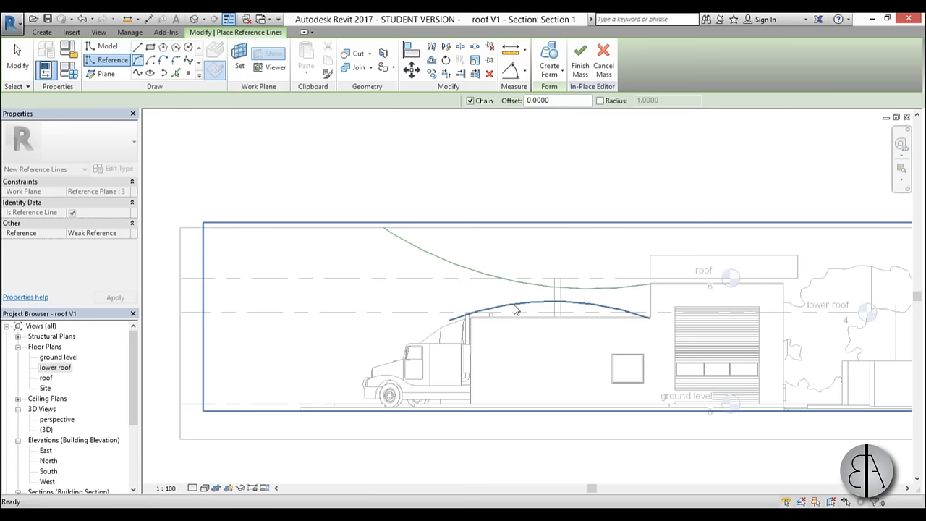
left_click(542, 64)
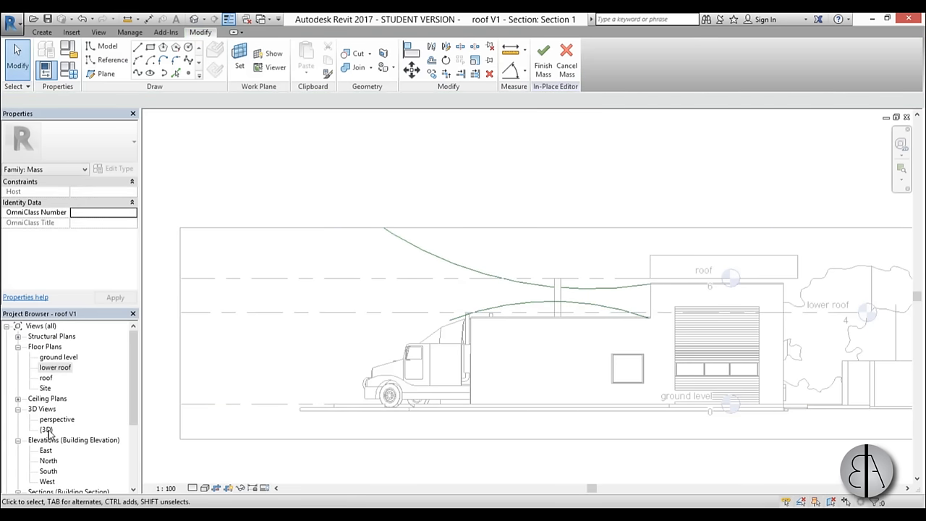
- Open the 3D view and orbit closer to the three curved reference lines
double_click(46, 429)
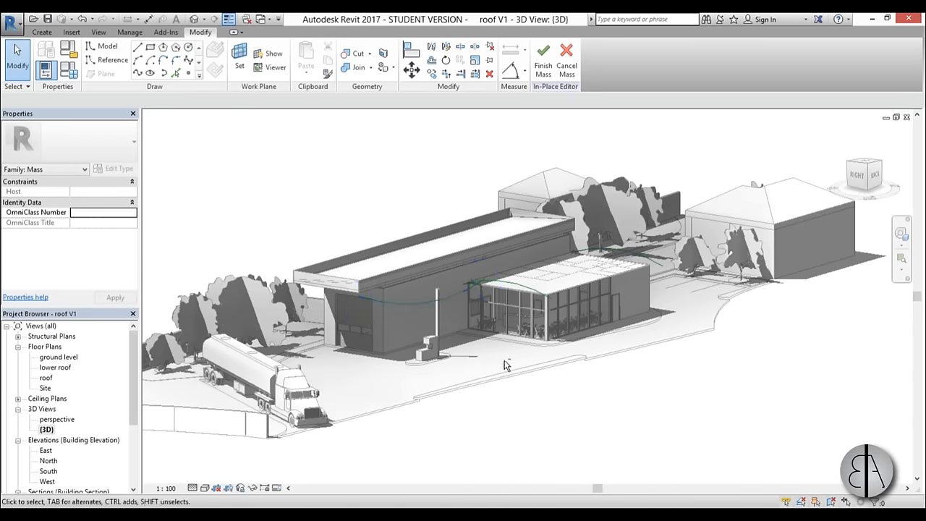
left_click_drag(507, 366, 507, 402)
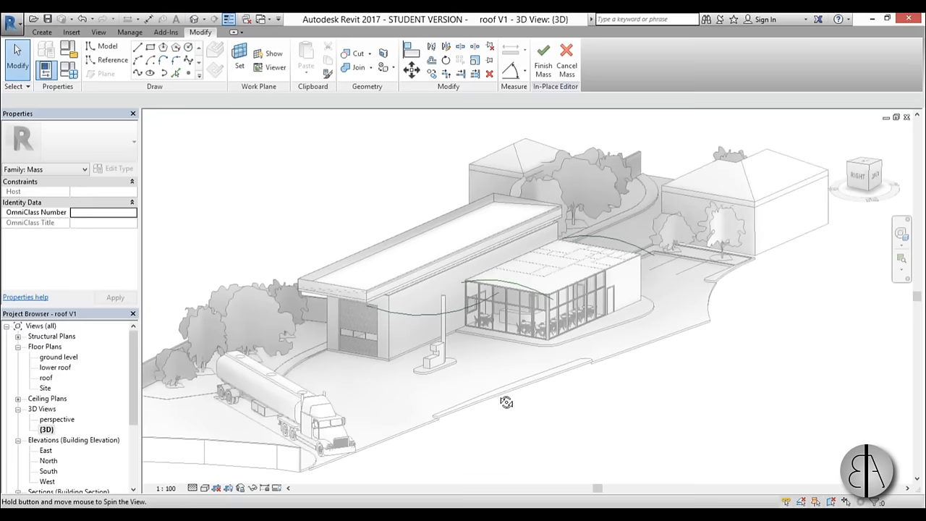
left_click_drag(507, 402, 335, 302)
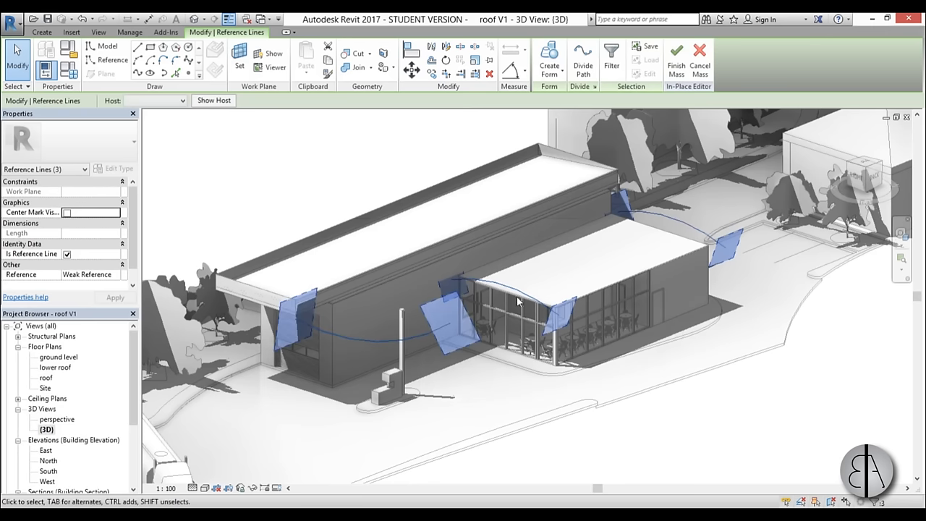
- Deselect the reference lines and orbit around the cafe to inspect the curves
left_click(606, 367)
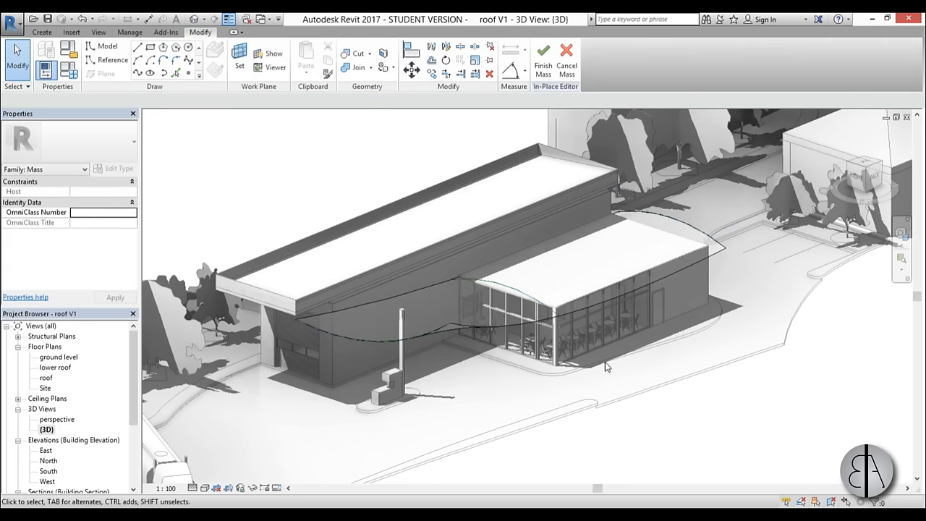
left_click_drag(608, 366, 655, 333)
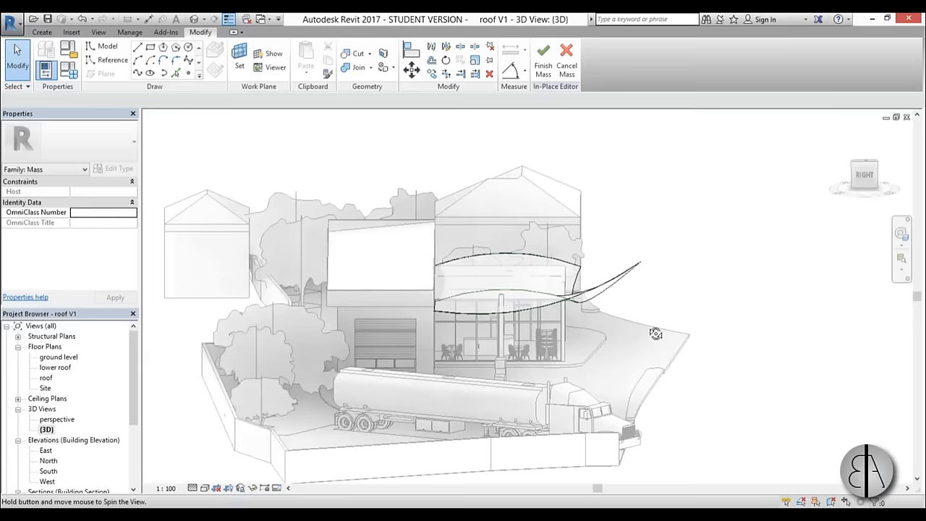
left_click_drag(655, 334, 376, 355)
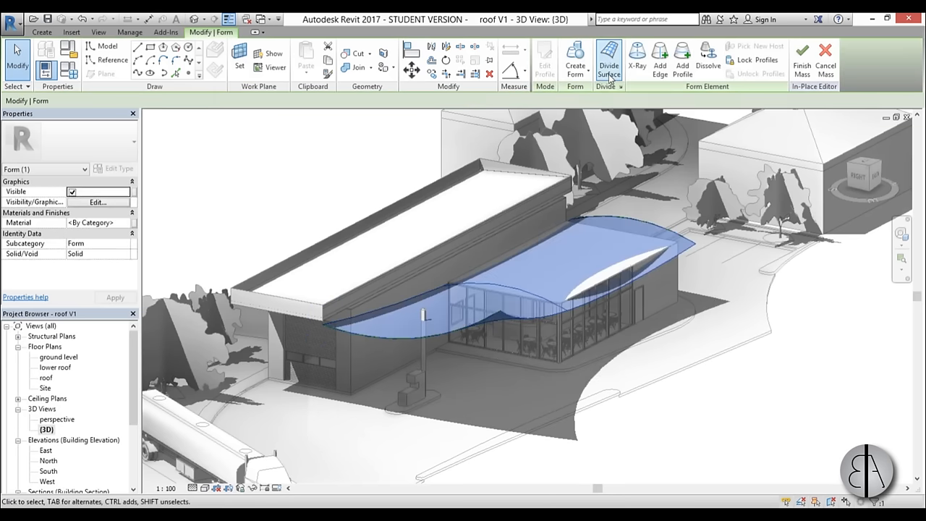
- Divide the roof surface with U grid number 15 and V grid number 6
left_click(609, 60)
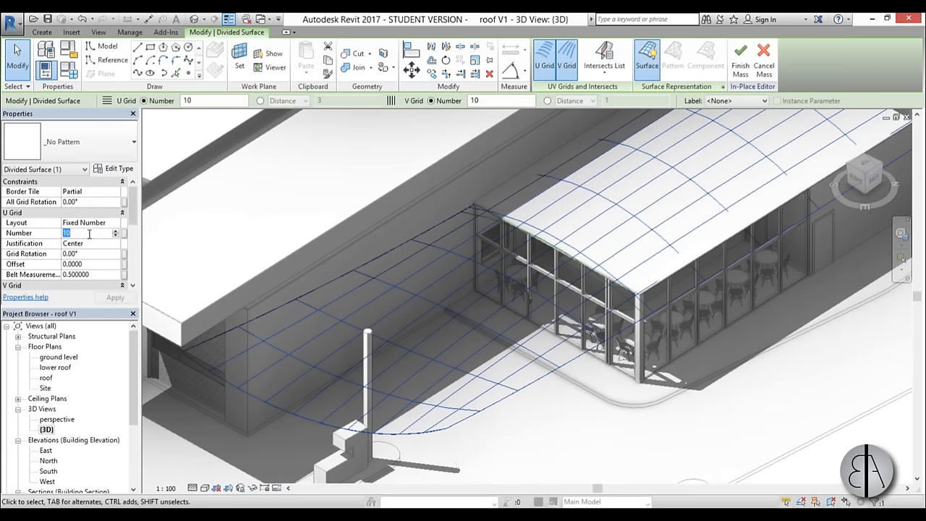
type("15")
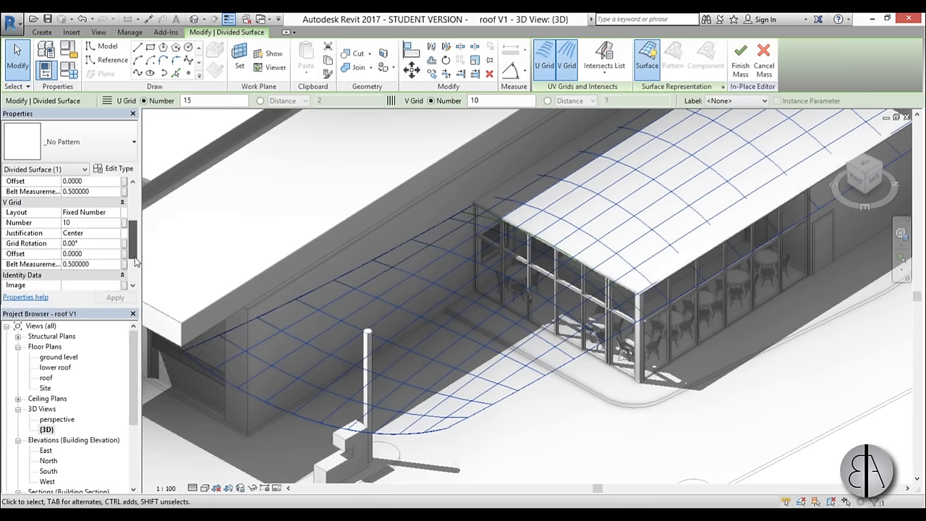
left_click(83, 223)
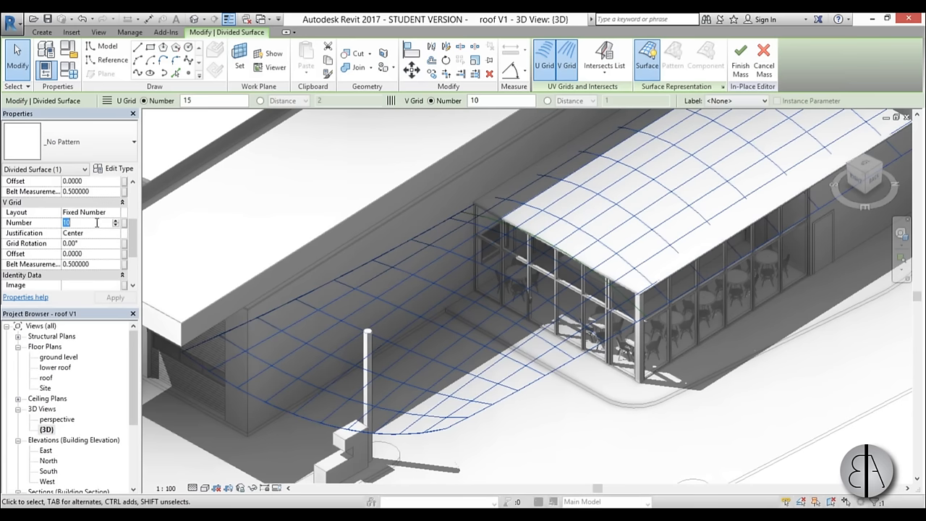
type("6")
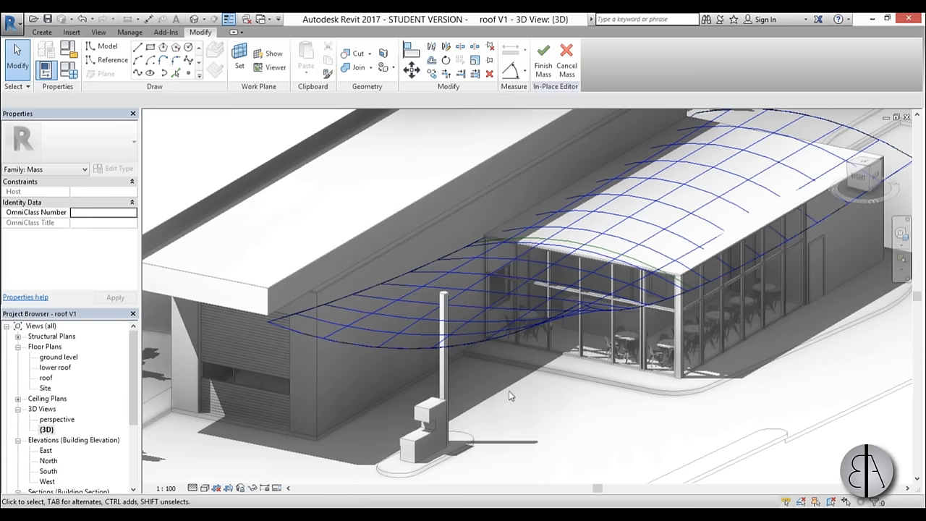
- Create a new family from the English 'Metric Curtain Panel Pattern Based.rft' template
left_click(13, 19)
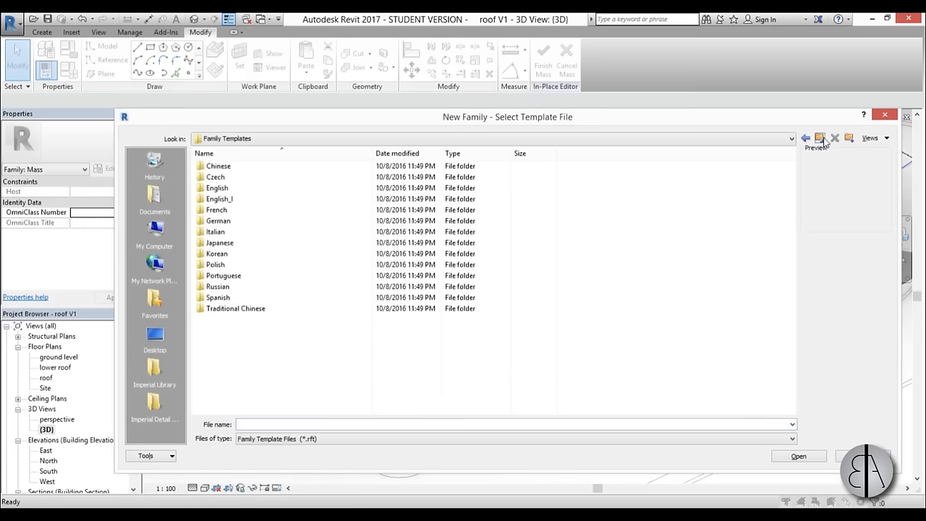
double_click(216, 188)
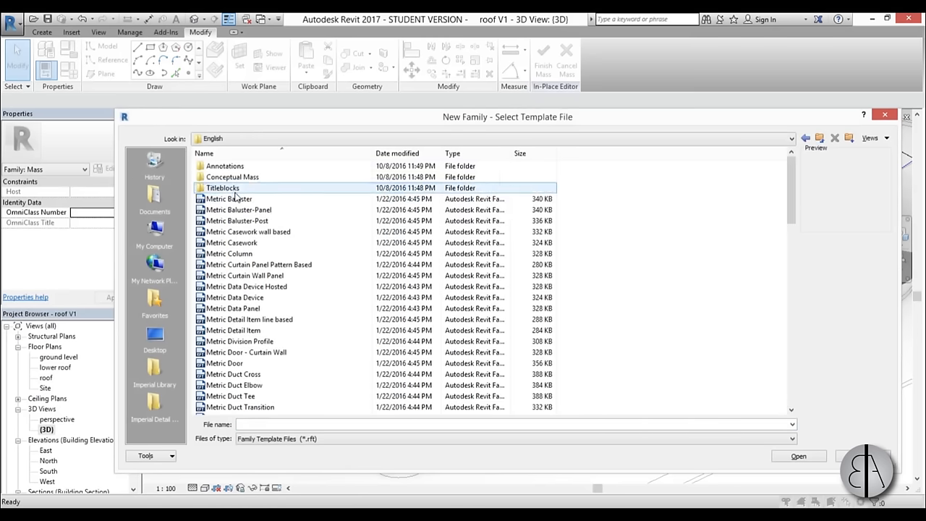
scroll("down", 3)
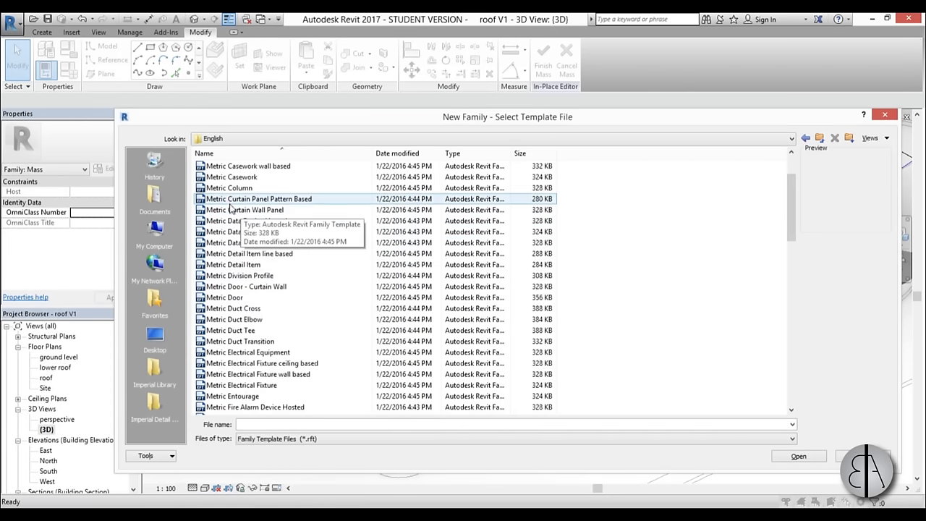
mouse_move(282, 209)
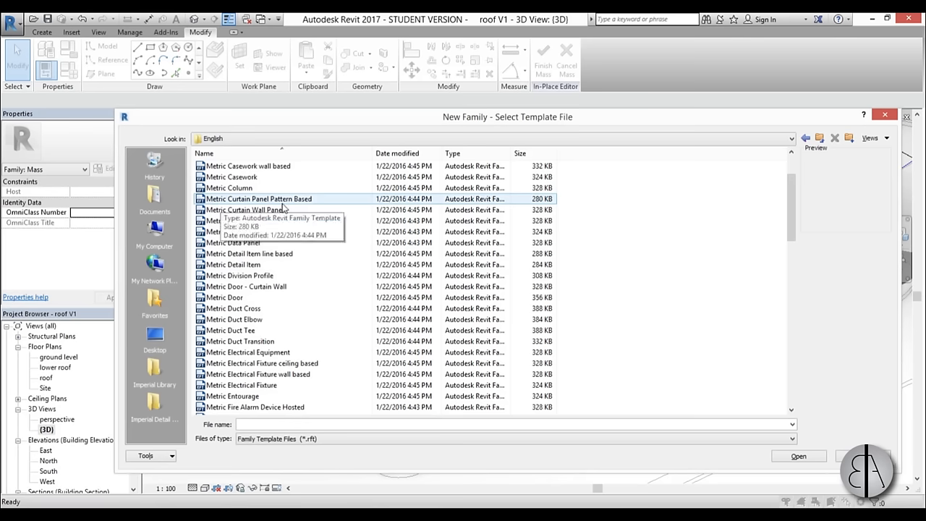
left_click(258, 198)
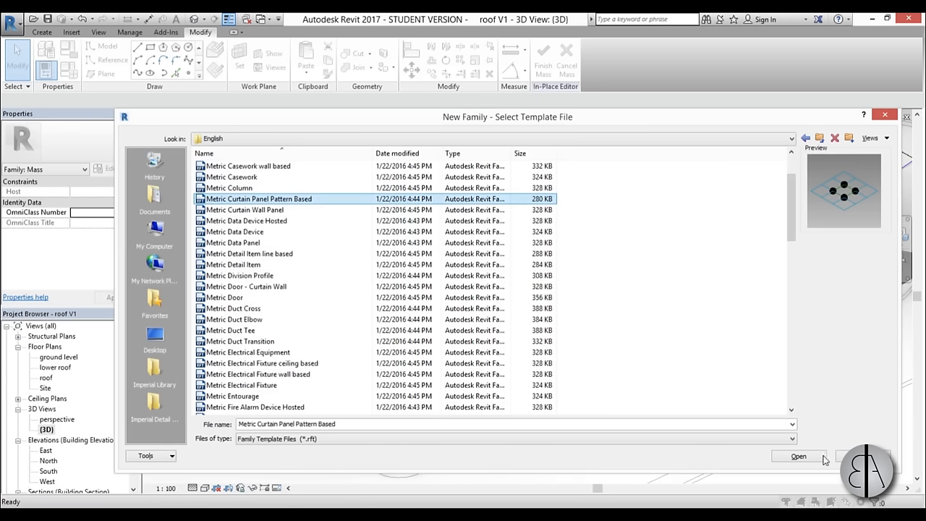
left_click(797, 456)
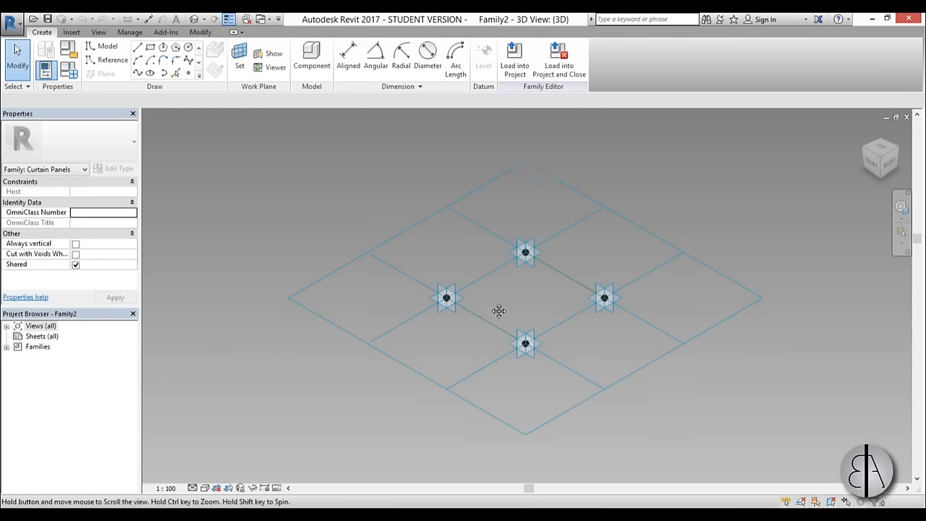
- Zoom in on the adaptive points and switch length units to meters
left_click_drag(499, 312, 491, 327)
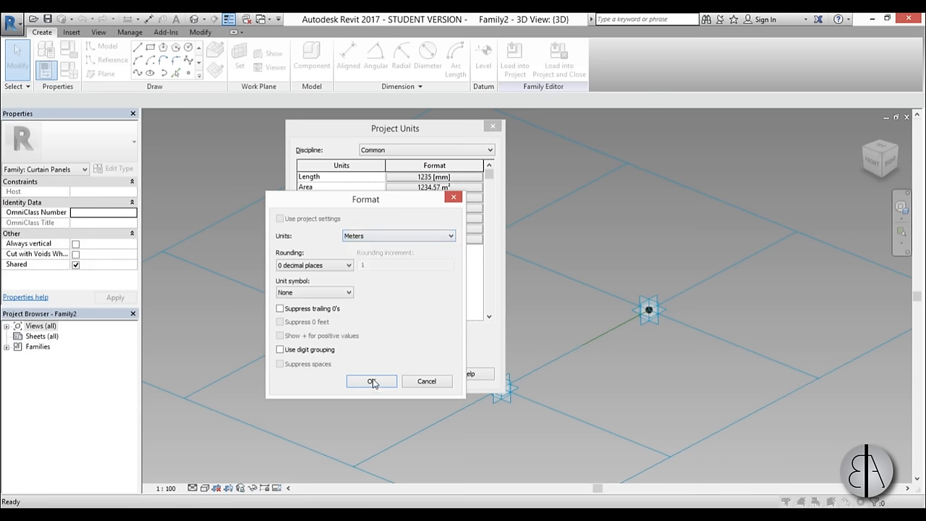
left_click(371, 382)
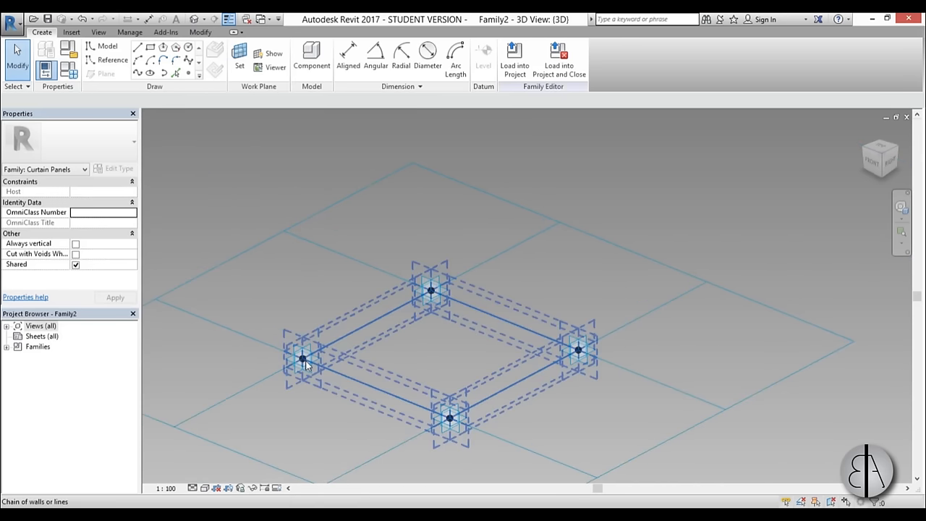
- Place reference points on the adaptive points and offset them to 1.0000 m
left_click(111, 59)
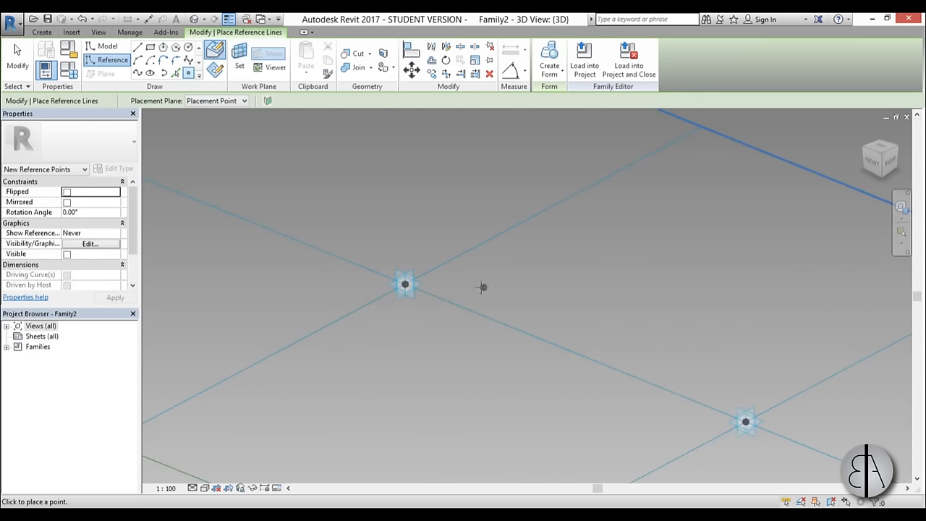
left_click(405, 284)
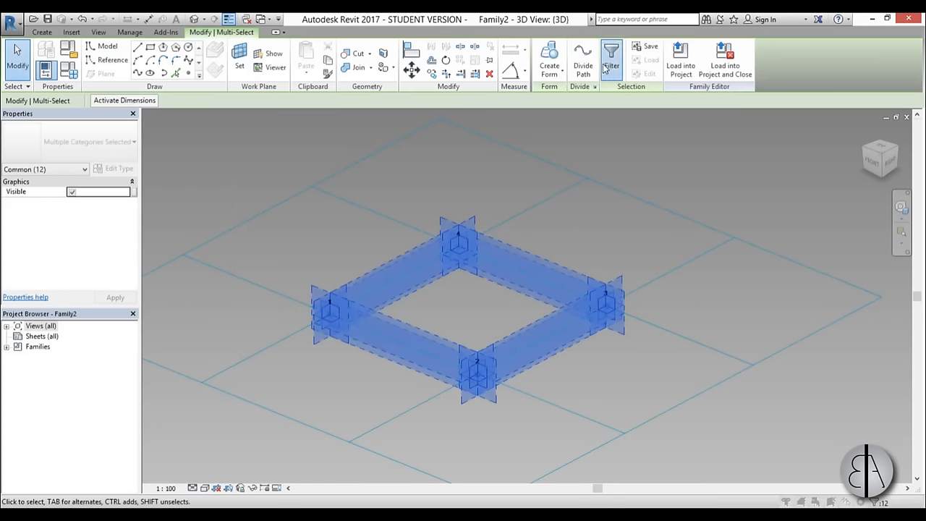
left_click(611, 59)
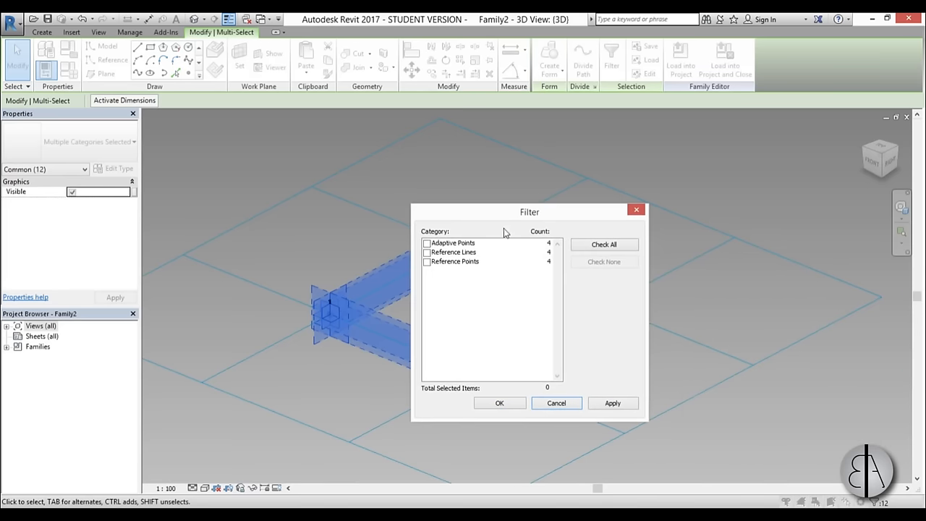
left_click(426, 262)
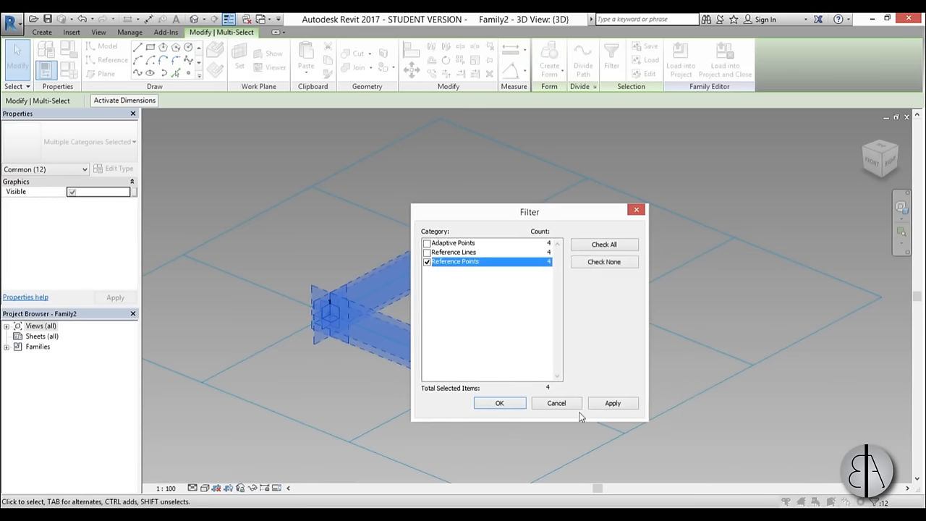
left_click(499, 403)
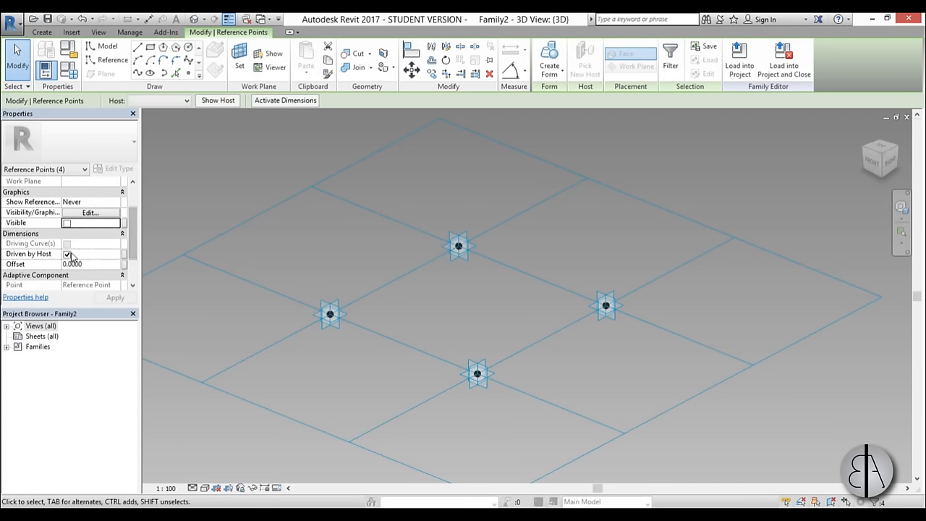
type("1.0000")
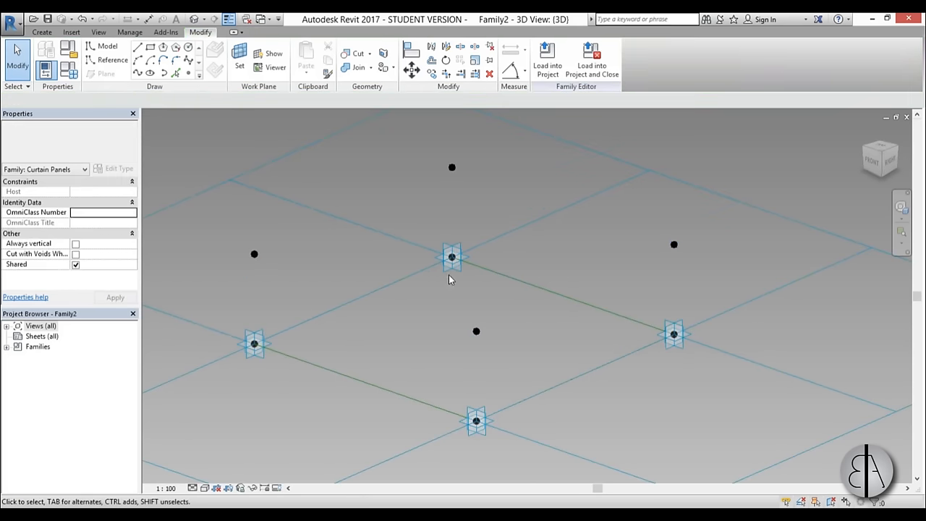
- Draw reference lines joining the four raised points into a top loop, then orbit to check
left_click(673, 333)
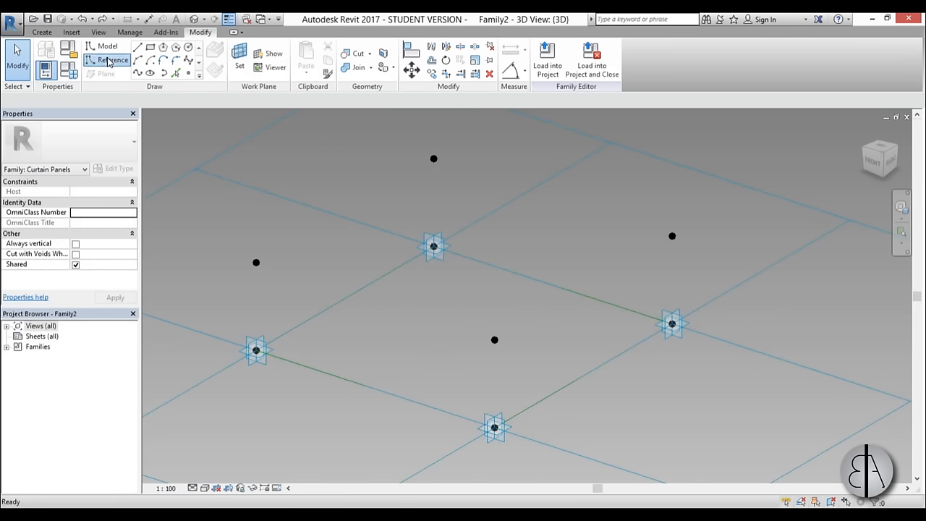
left_click(111, 60)
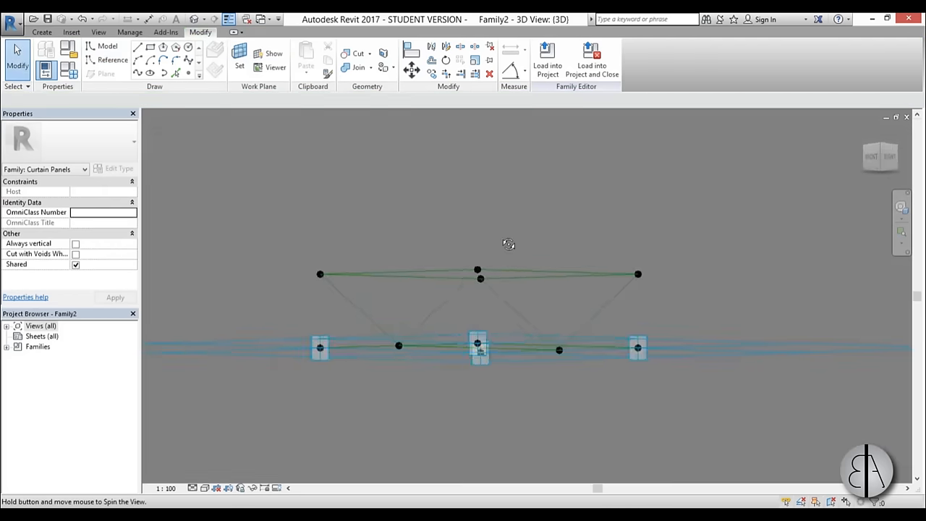
left_click_drag(508, 244, 526, 356)
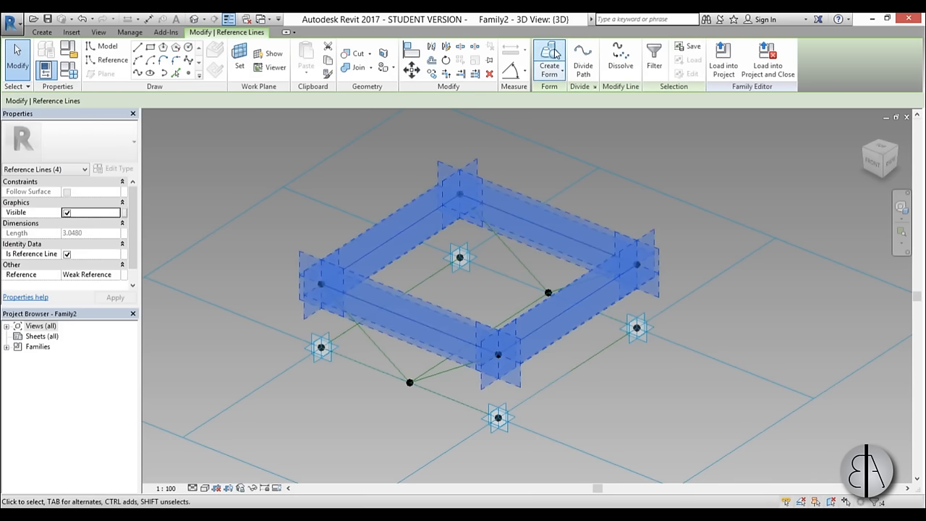
- Make a solid form from the top lines with 0.005 positive offset and Glass material
left_click(548, 60)
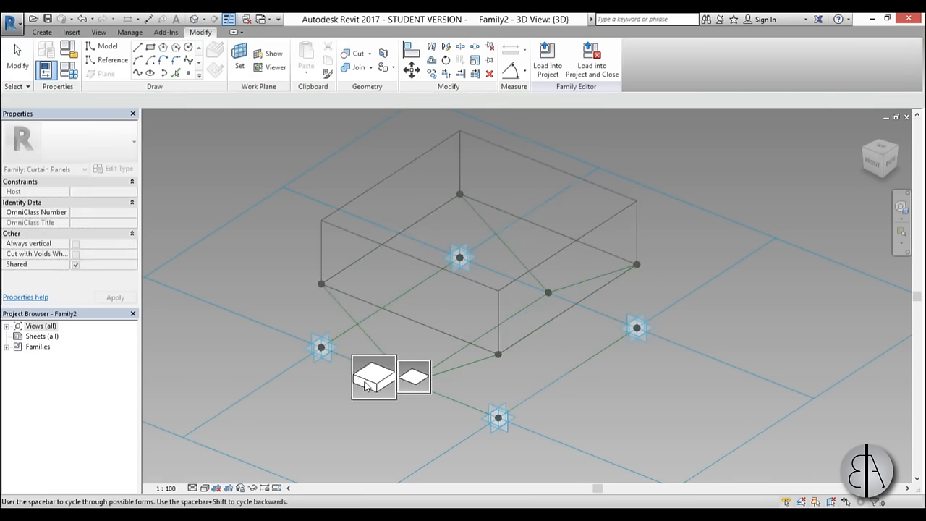
left_click(374, 377)
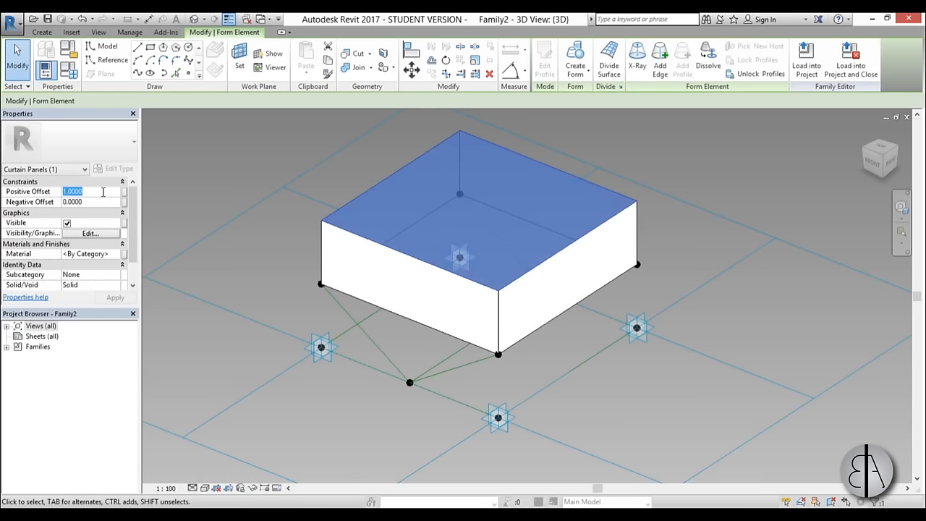
type(".0")
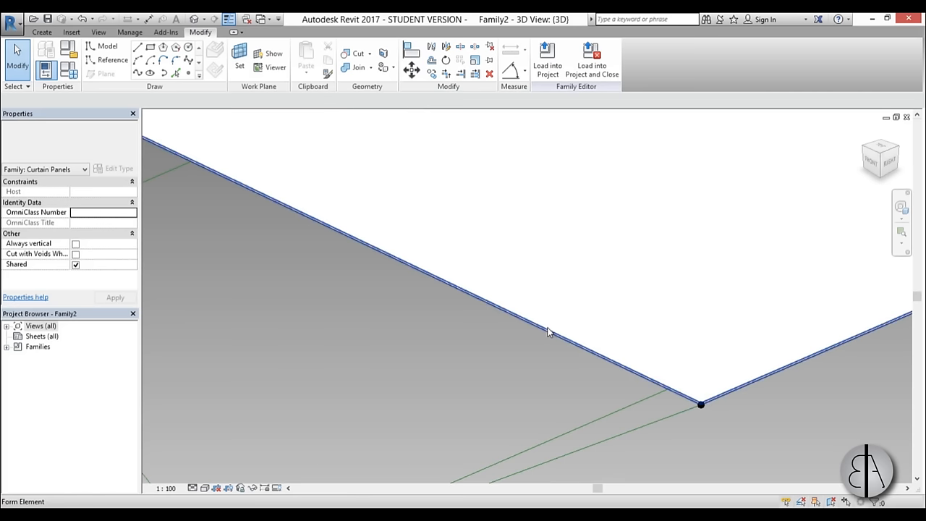
left_click(546, 332)
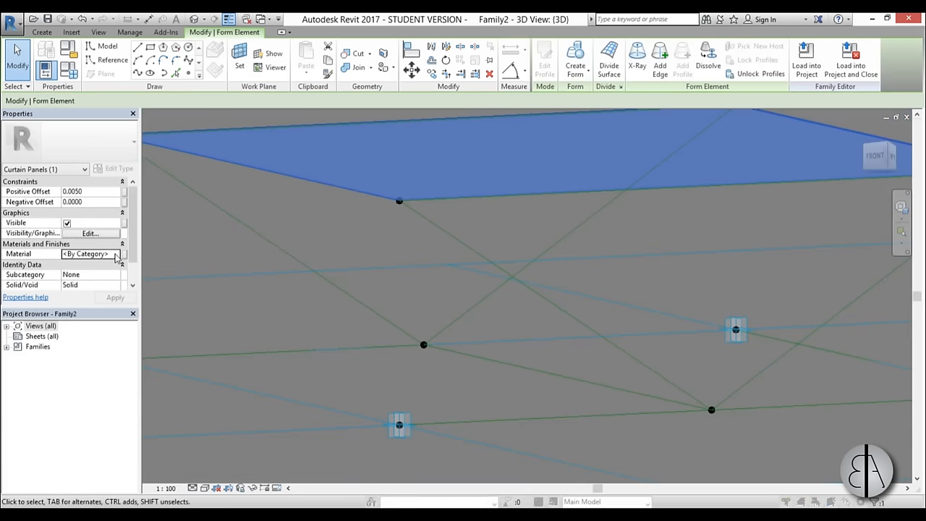
left_click(123, 254)
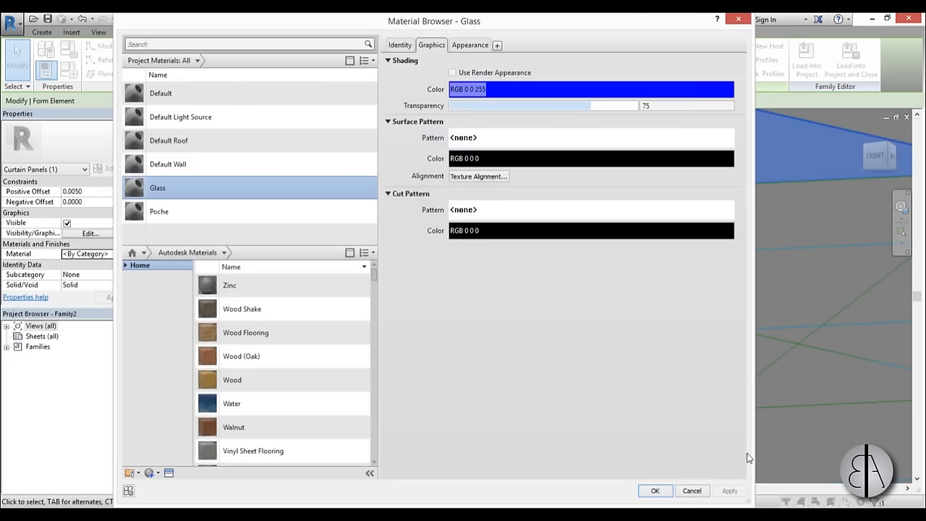
left_click(654, 490)
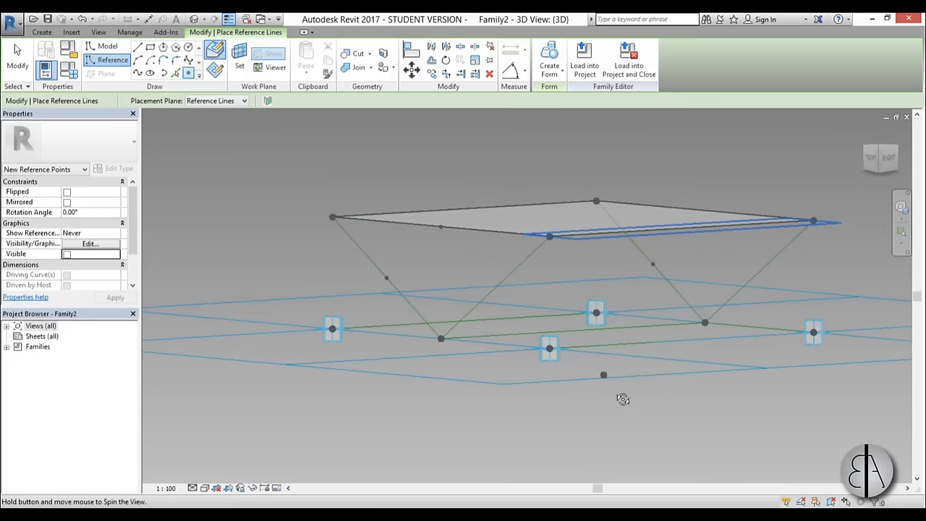
- Orbit the view to look under the glass panel
left_click_drag(623, 398, 582, 324)
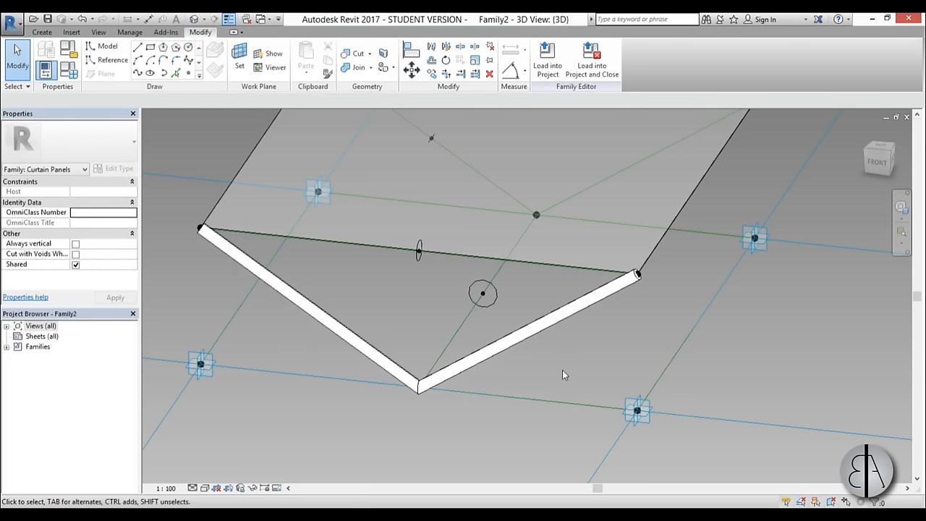
- Select the perimeter reference lines under the glass and create solid bar forms from them
left_click_drag(637, 275, 568, 284)
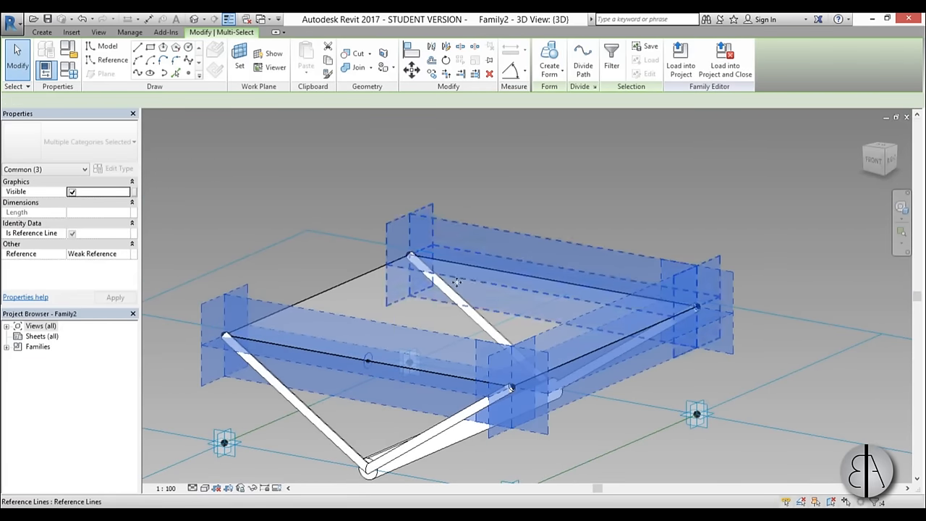
left_click(549, 60)
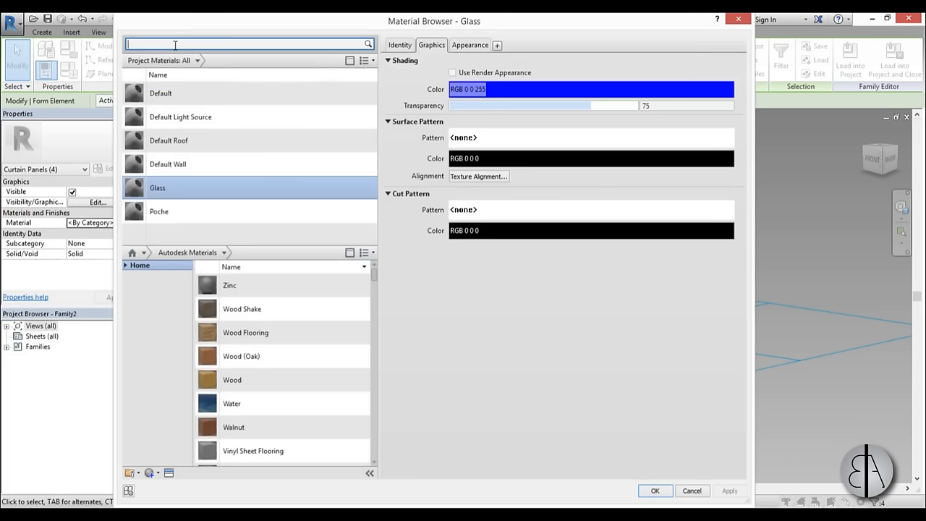
- Search 'al' in the Material Browser and assign Aluminum 7075 to the four bars
type("al")
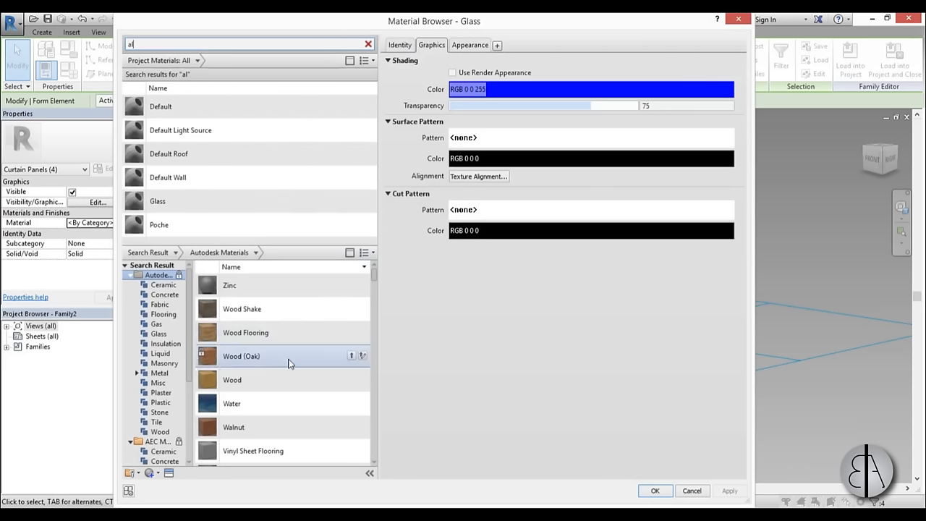
scroll("down", 3)
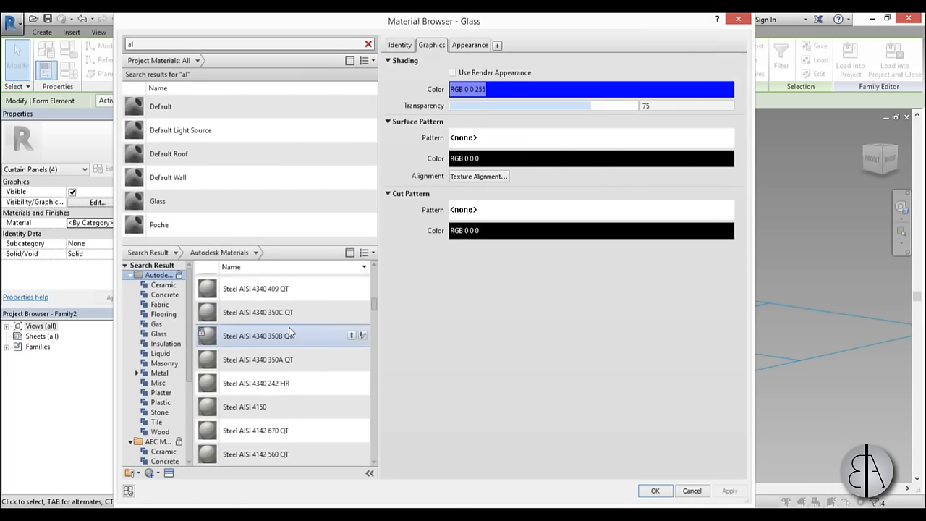
scroll("down", 3)
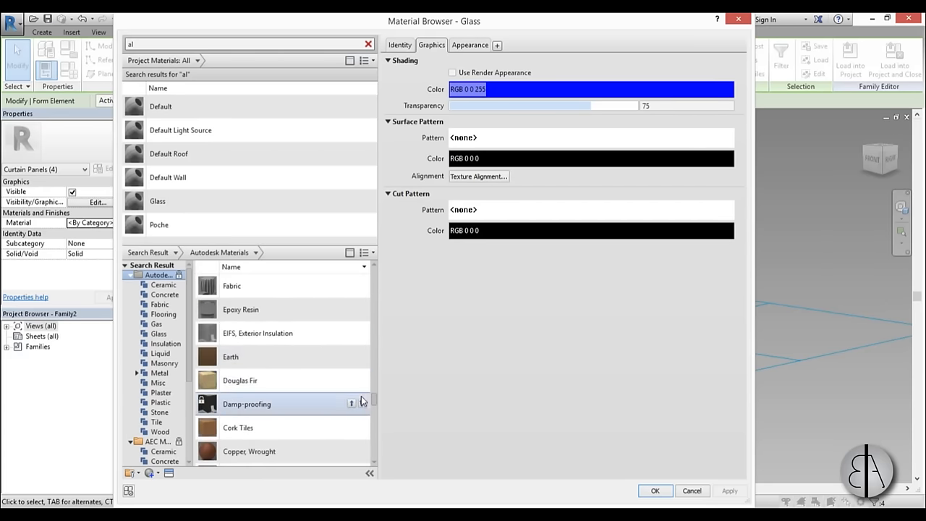
scroll("down", 3)
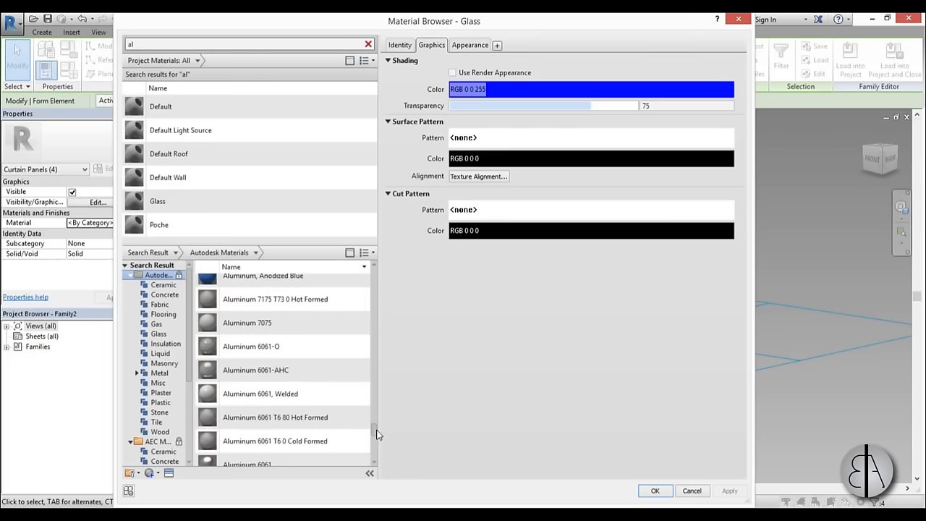
double_click(247, 322)
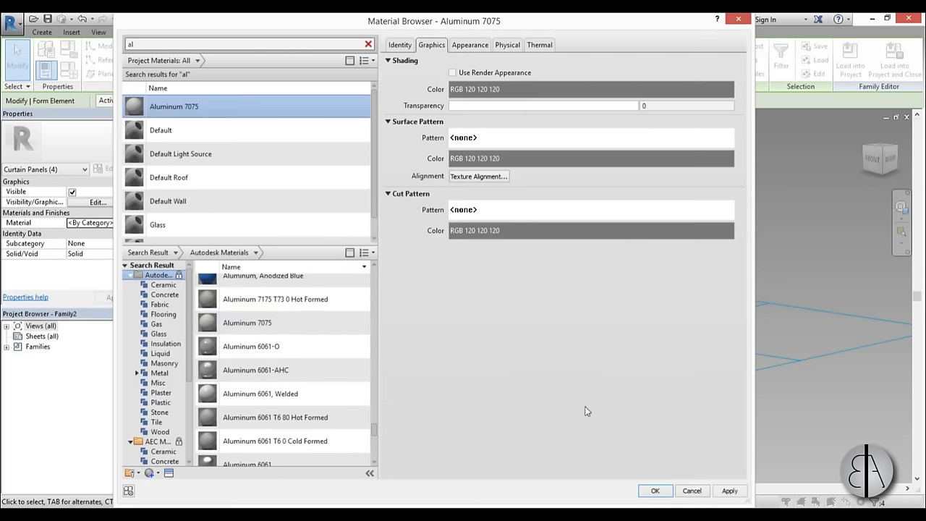
left_click(654, 490)
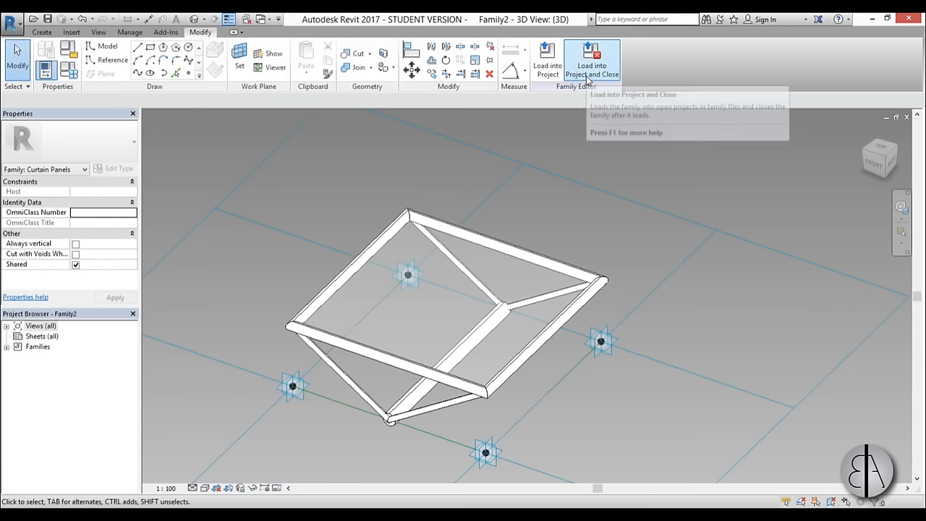
- Save the panel family as Family2 to the desktop and load it into roof V1
left_click(591, 61)
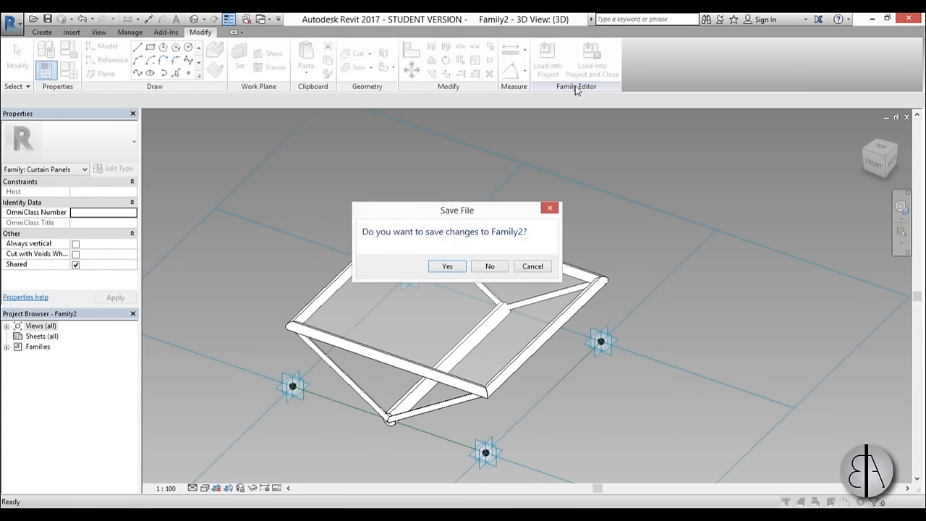
left_click(447, 267)
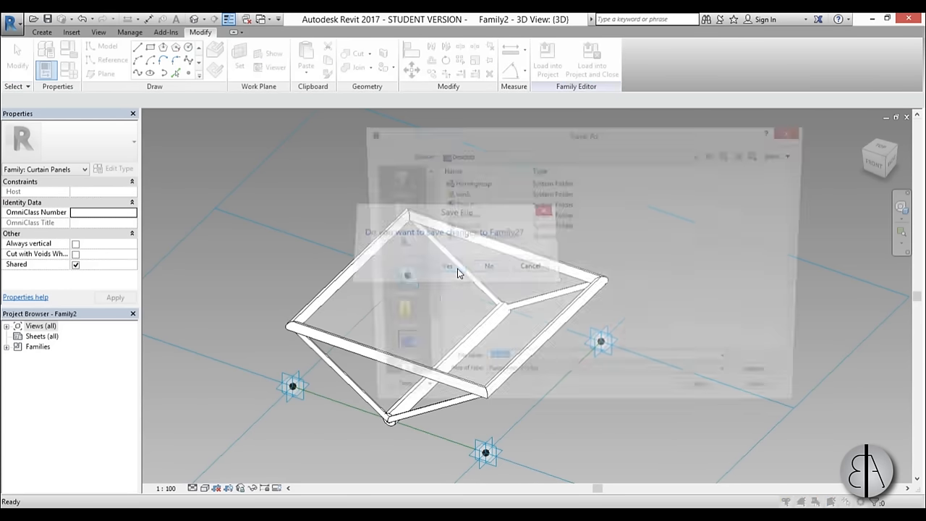
left_click(448, 266)
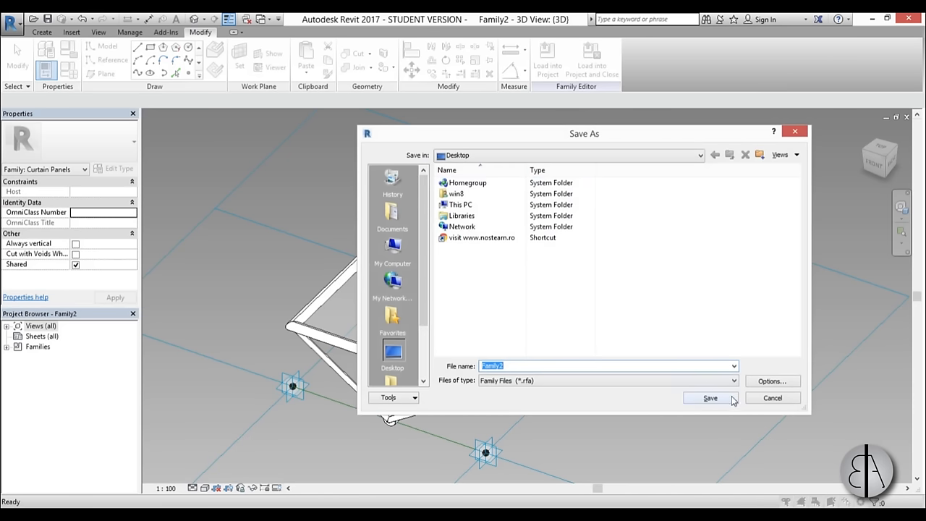
left_click(709, 398)
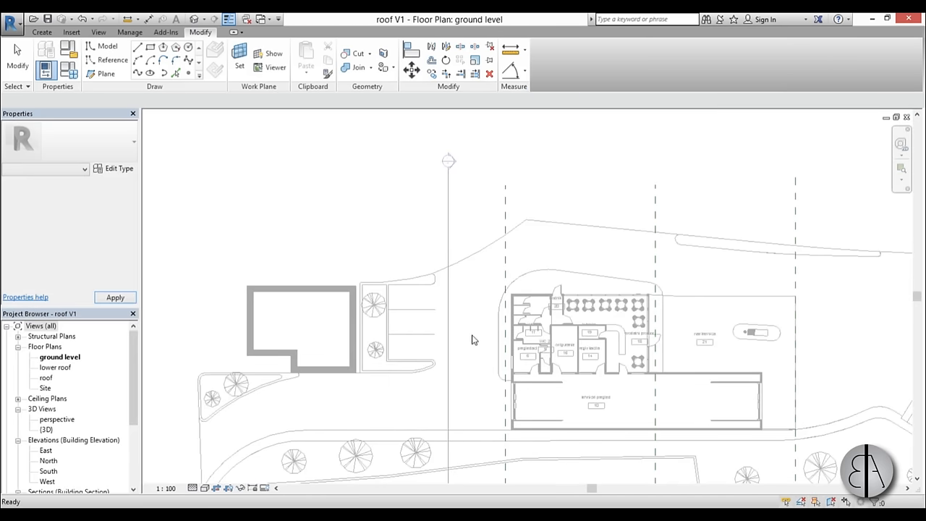
- In the default {3D} view, apply the Family2 truss panel to the divided surface
left_click(47, 429)
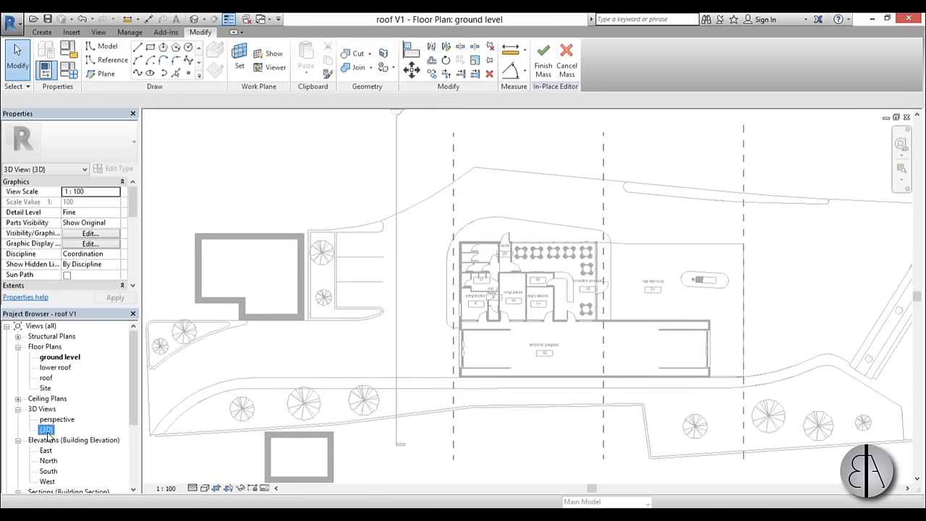
double_click(46, 429)
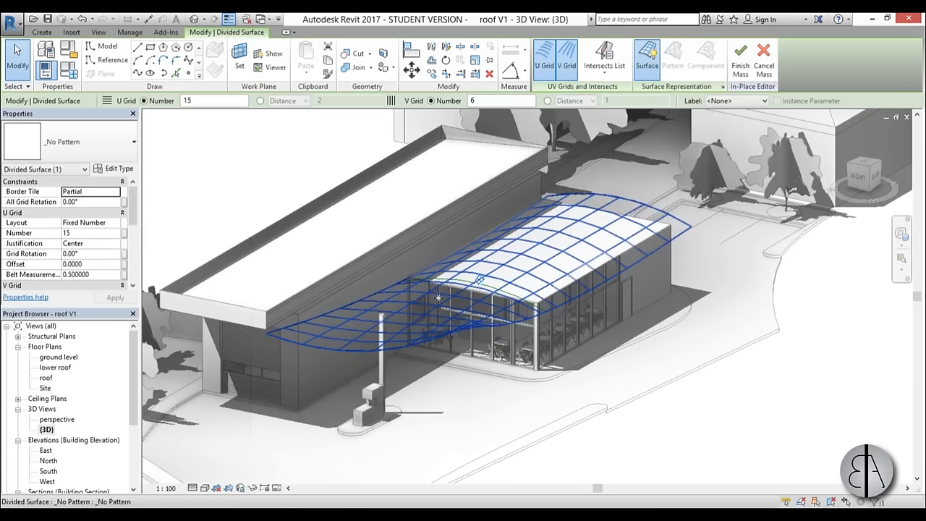
left_click(127, 141)
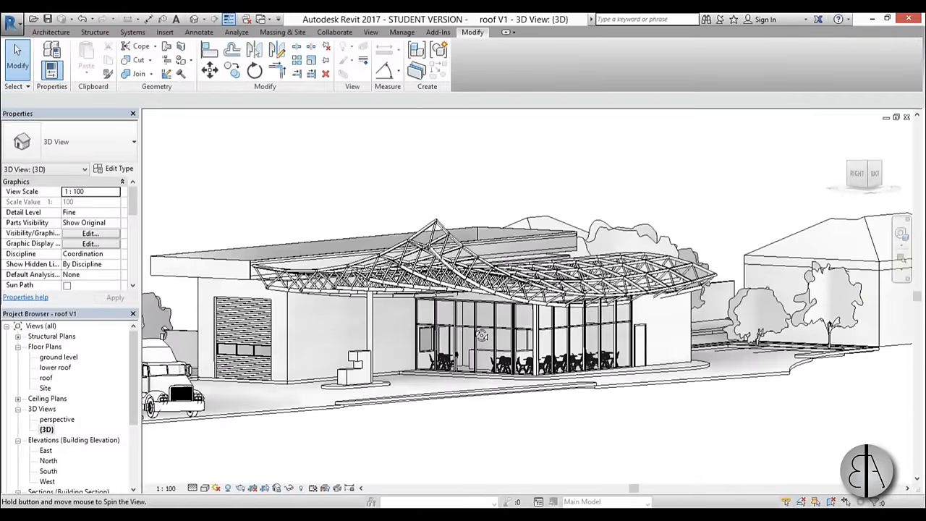
- Orbit the model, open the 'perspective' 3D view, and select the patterned roof mass
left_click_drag(482, 335, 230, 372)
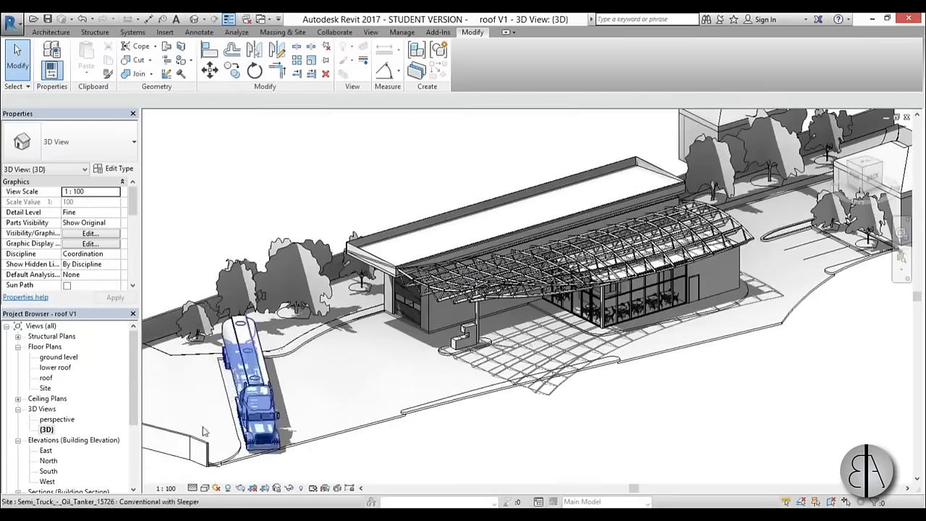
double_click(56, 419)
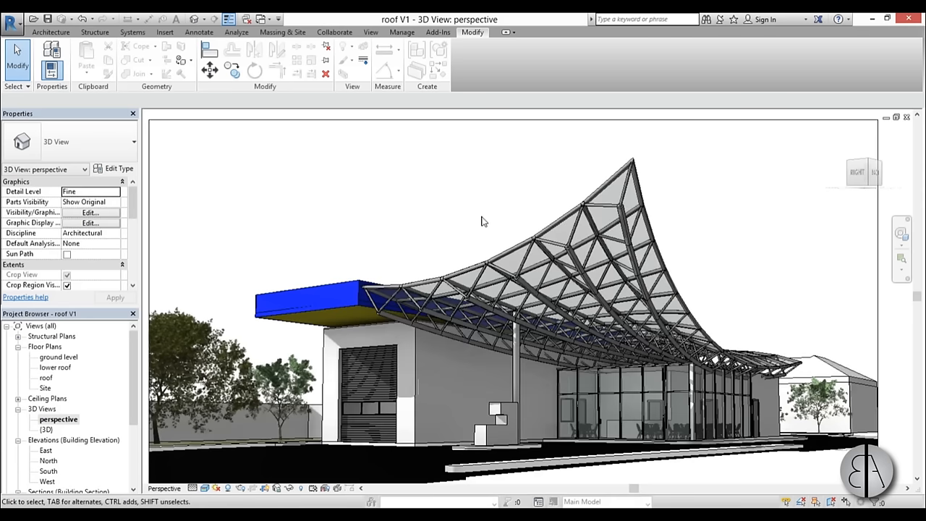
mouse_move(465, 256)
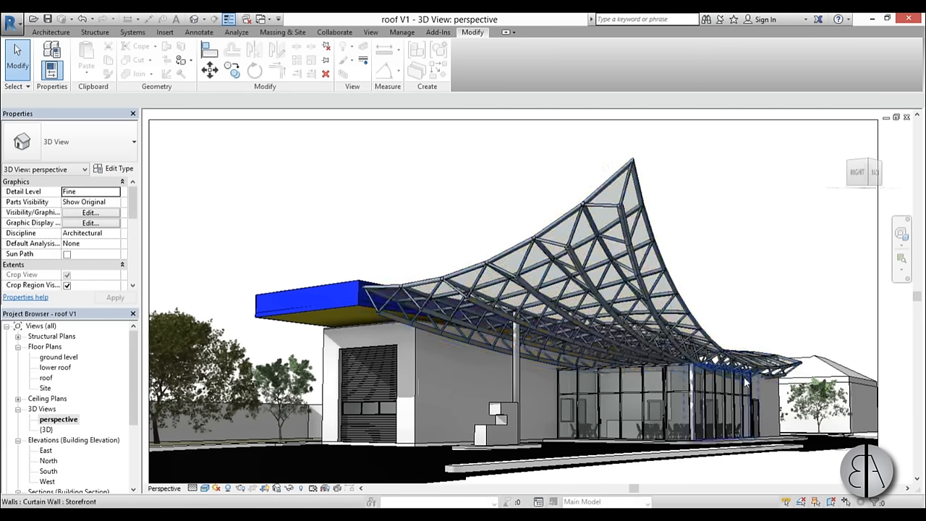
left_click(705, 365)
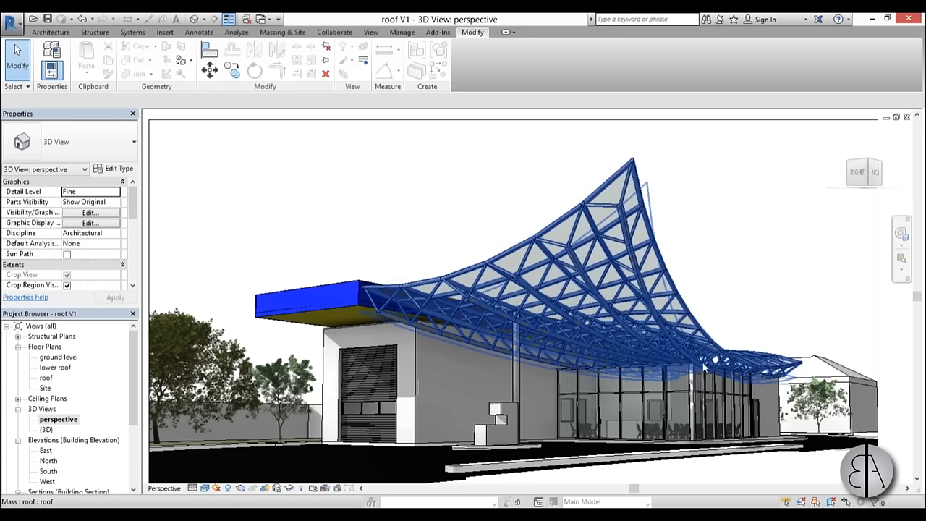